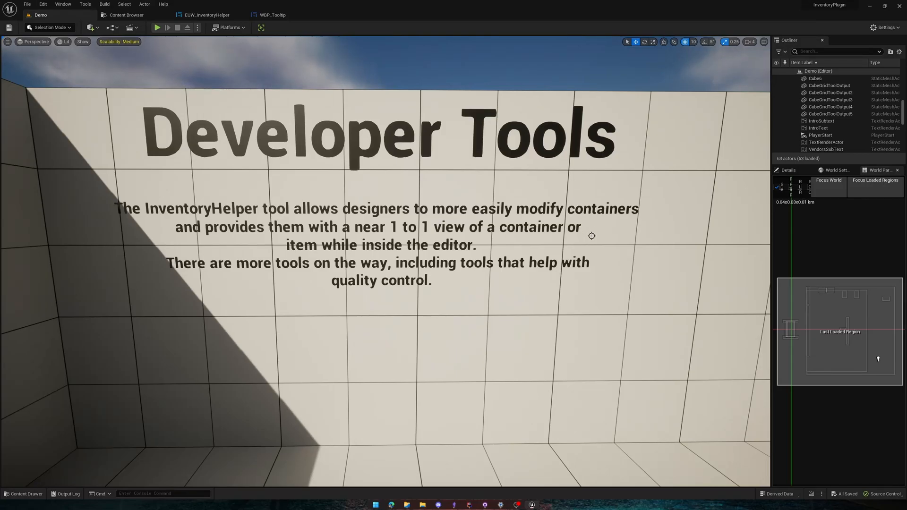
{"action": "mouse_move", "coordinate": [140, 71]}
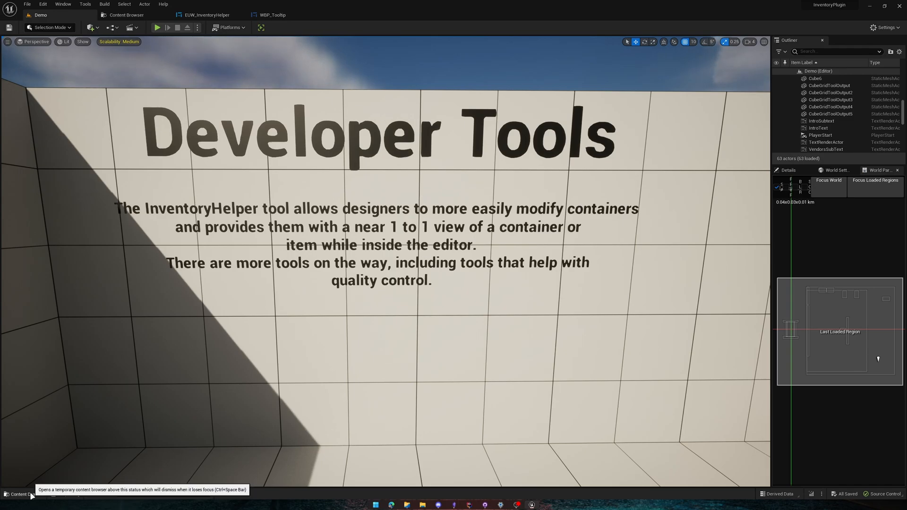
Navigate the content drawer up to the All root listing C++ Classes, Content and Plugins
{"action": "left_click", "coordinate": [22, 494]}
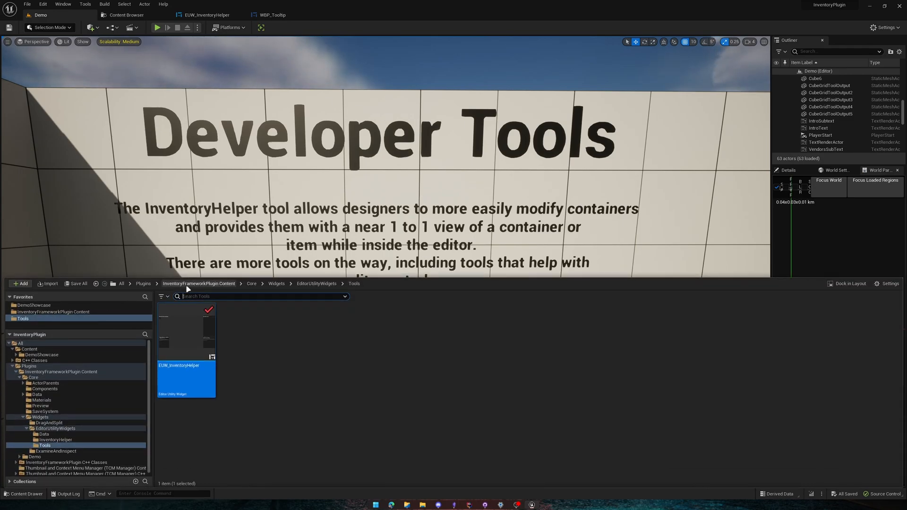
{"action": "left_click", "coordinate": [199, 283]}
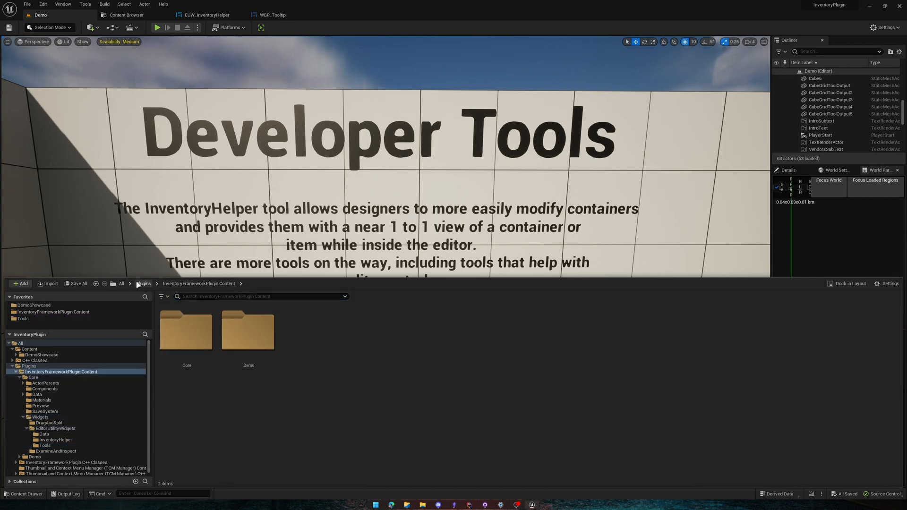
{"action": "left_click", "coordinate": [121, 283]}
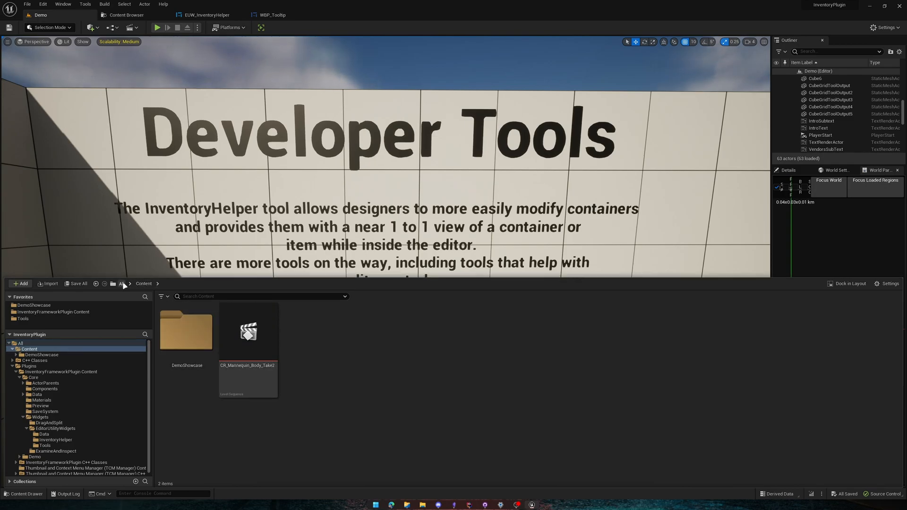
{"action": "left_click", "coordinate": [889, 284]}
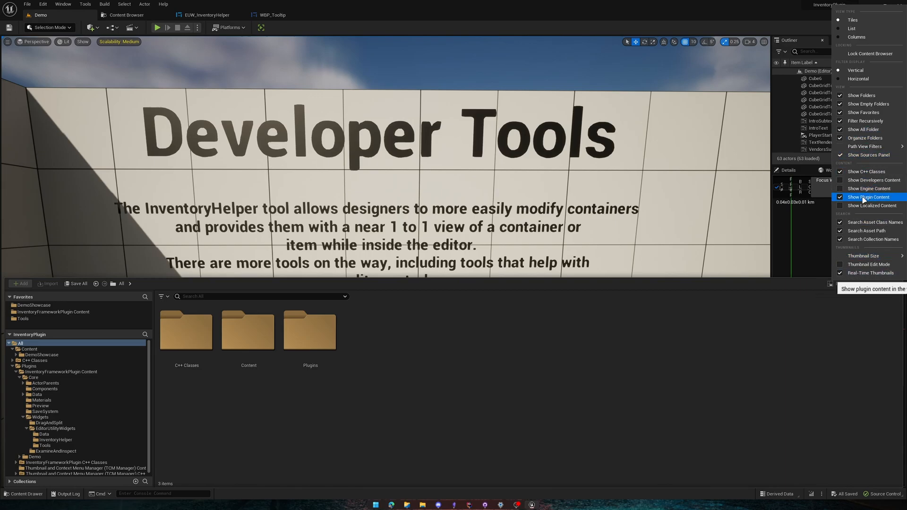
{"action": "mouse_move", "coordinate": [310, 333]}
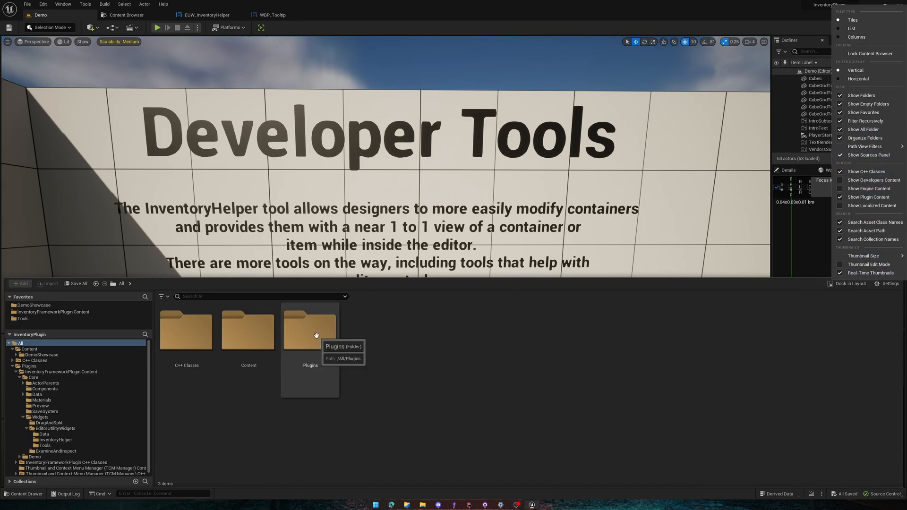
Browse Plugins > InventoryFrameworkPlugin Content > Core > Widgets > EditorUtilityWidgets > Tools to reach EUW_InventoryHelper
{"action": "double_click", "coordinate": [310, 330]}
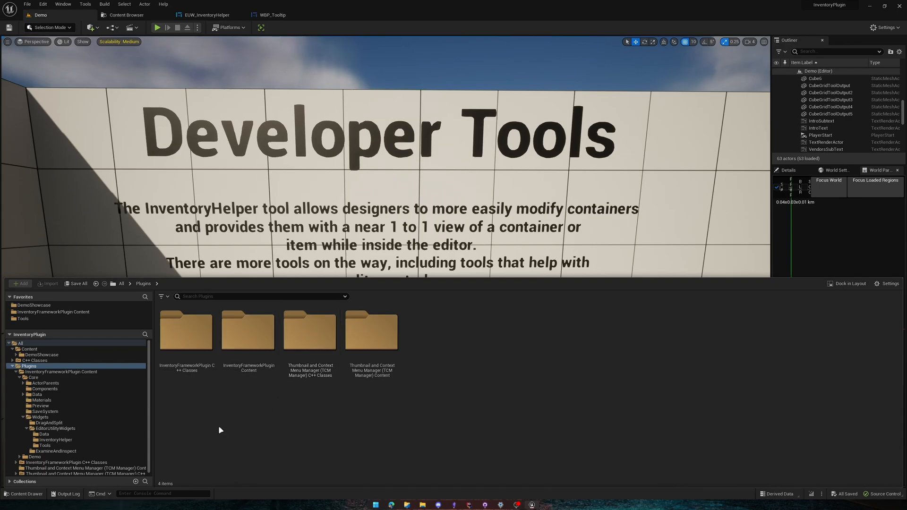
{"action": "mouse_move", "coordinate": [248, 331]}
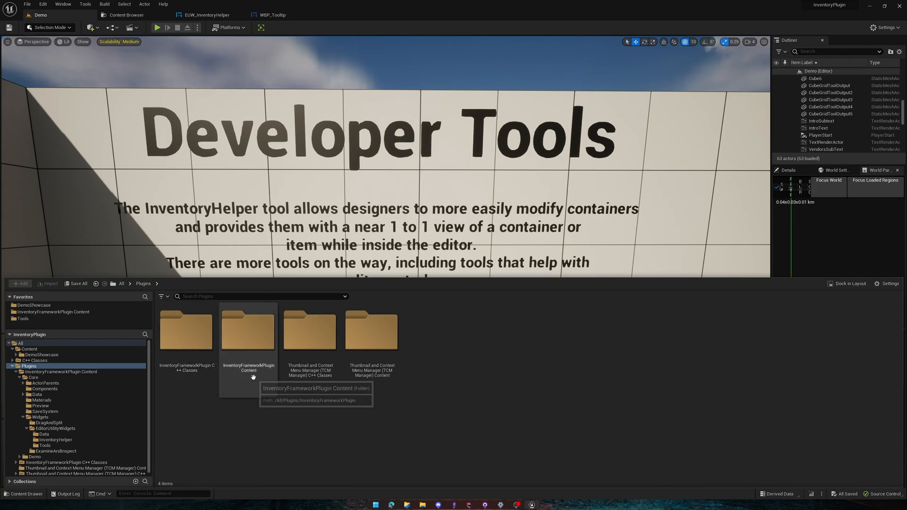
{"action": "double_click", "coordinate": [248, 331]}
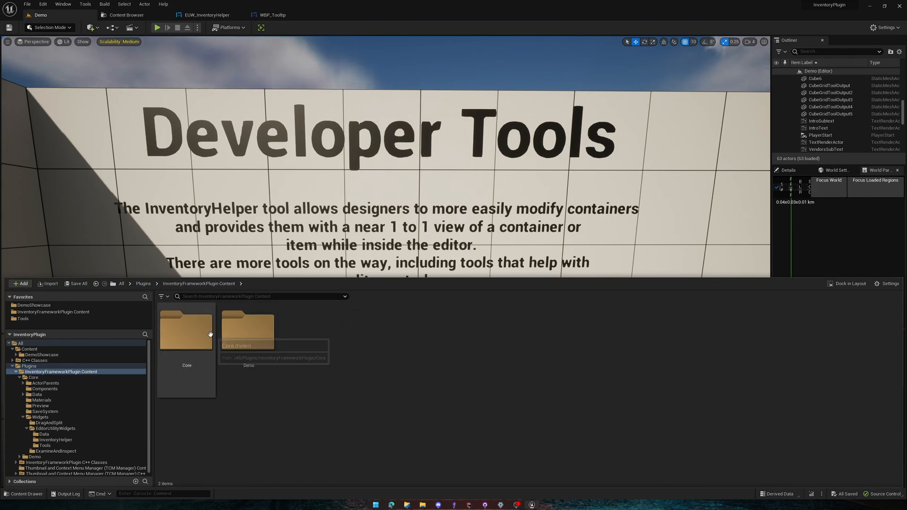
{"action": "double_click", "coordinate": [186, 330]}
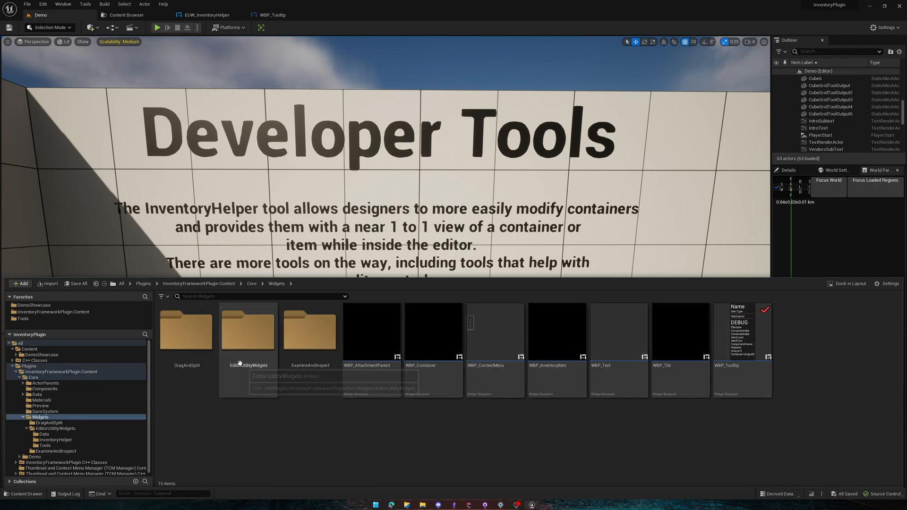
{"action": "double_click", "coordinate": [248, 331]}
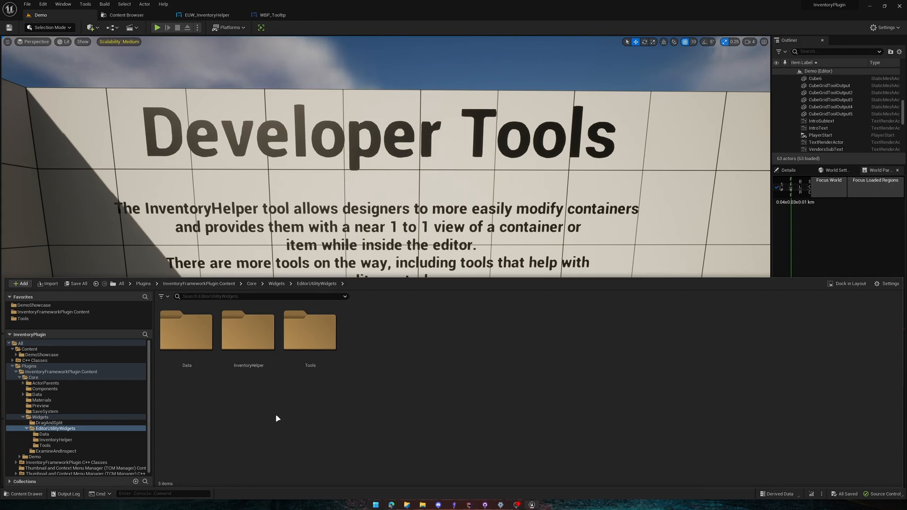
{"action": "mouse_move", "coordinate": [412, 404]}
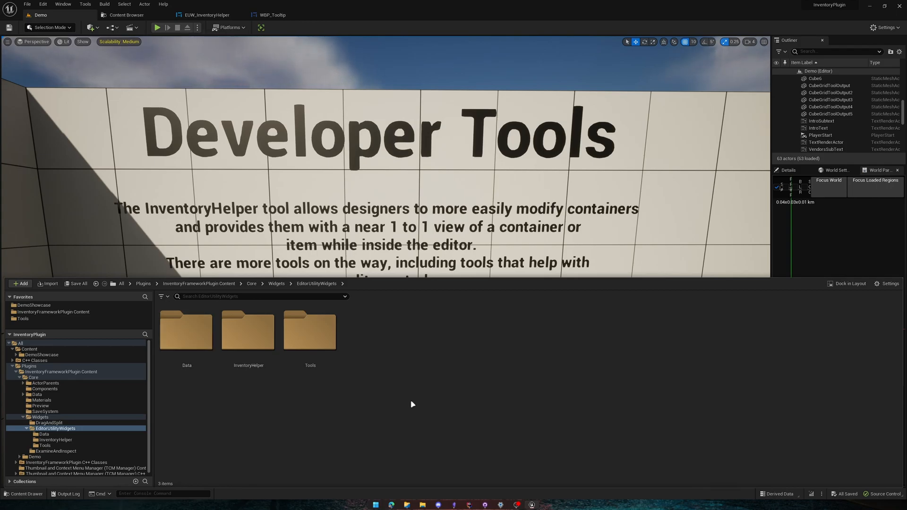
{"action": "mouse_move", "coordinate": [274, 411]}
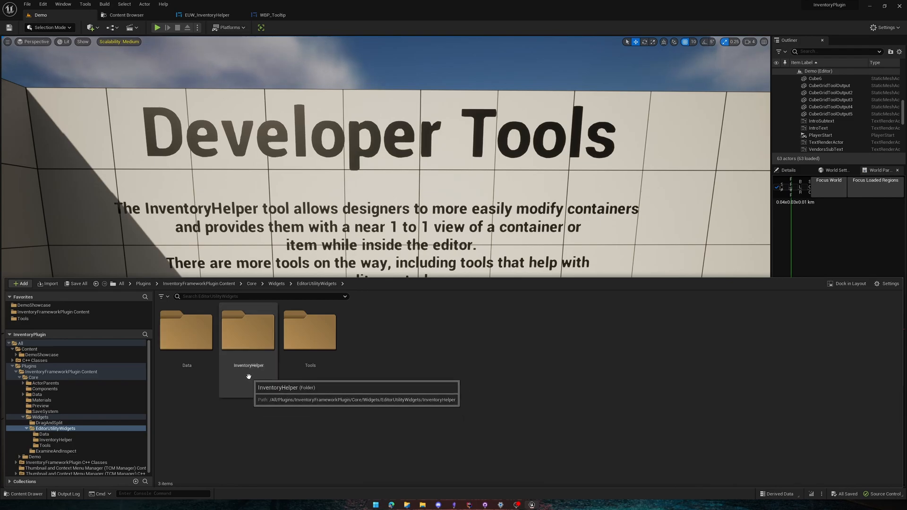
{"action": "double_click", "coordinate": [248, 330]}
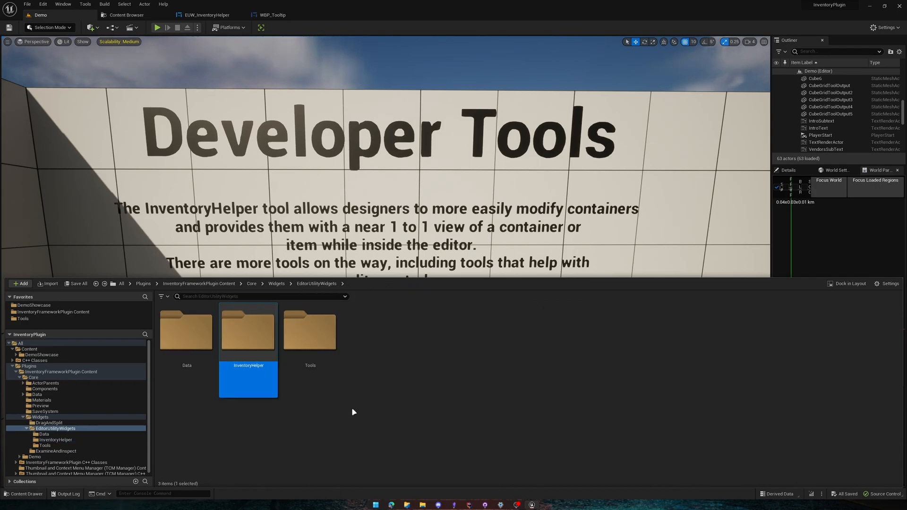
{"action": "mouse_move", "coordinate": [318, 342]}
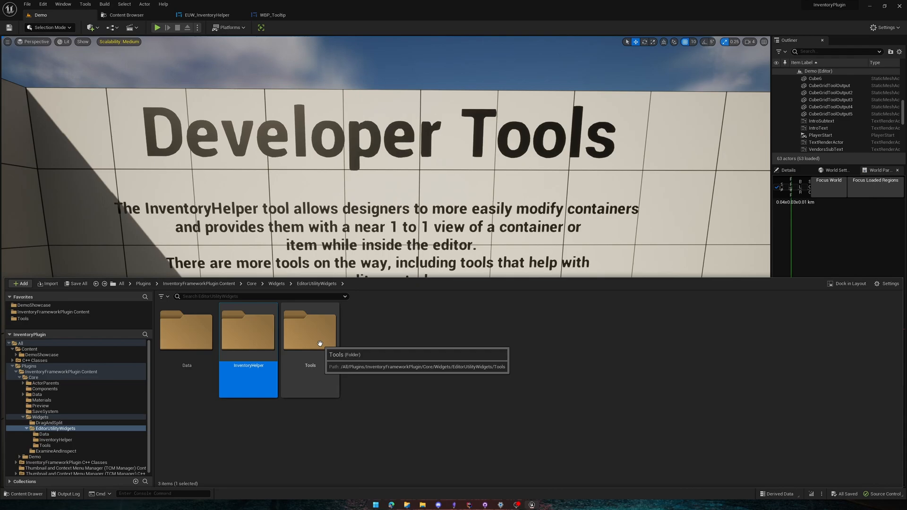
{"action": "double_click", "coordinate": [310, 330]}
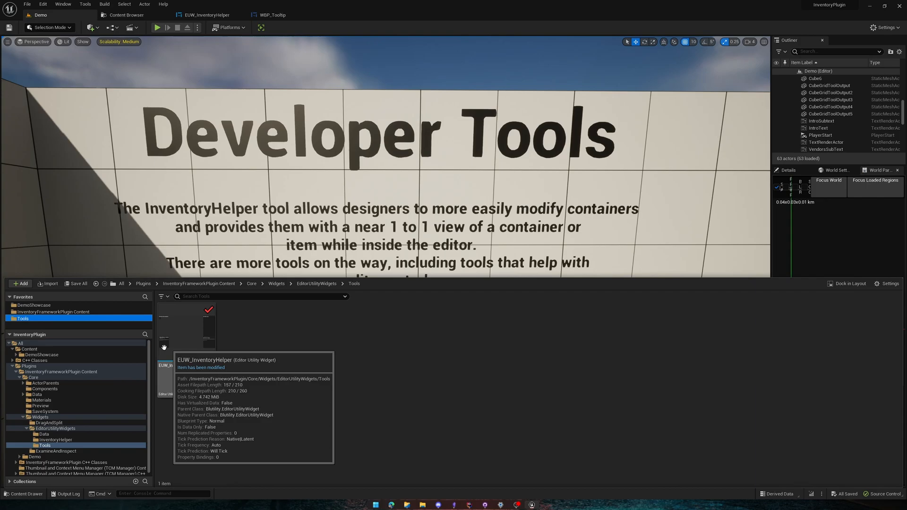
{"action": "mouse_move", "coordinate": [212, 342]}
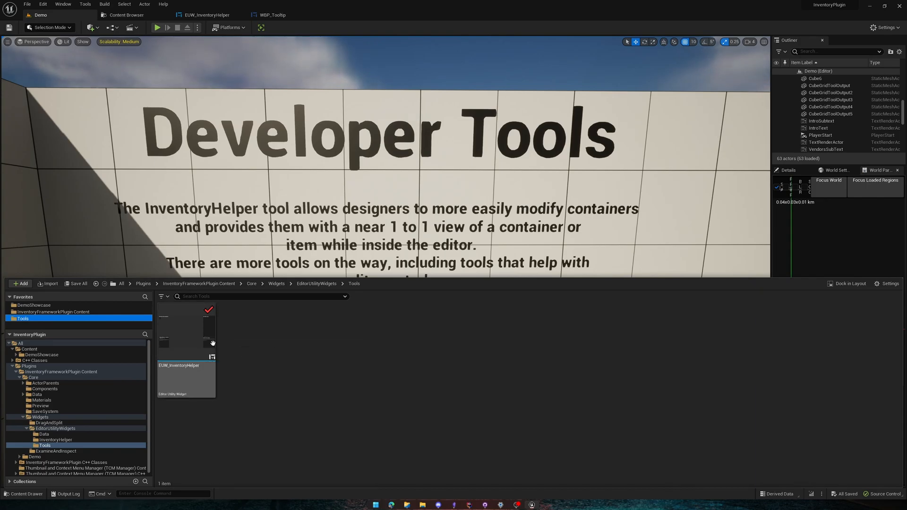
Show the context menu for the EUW_InventoryHelper asset with its run action
{"action": "right_click", "coordinate": [186, 378]}
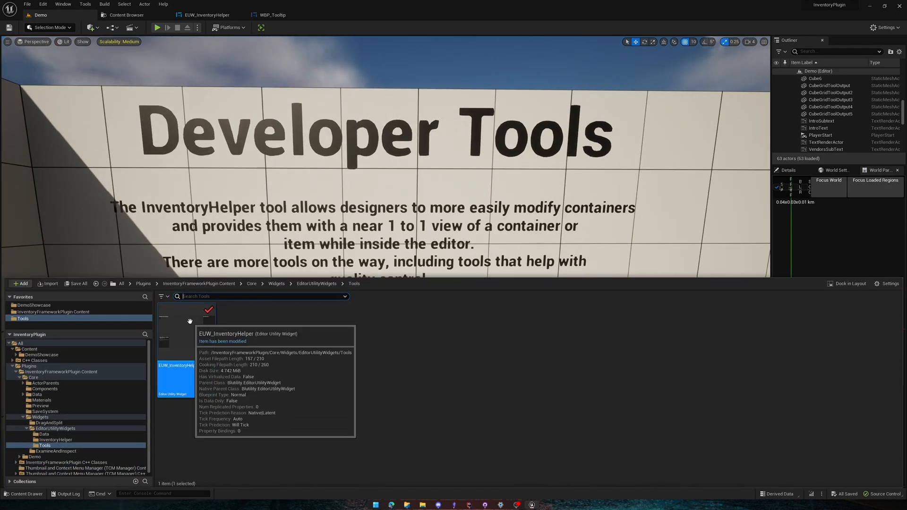
{"action": "right_click", "coordinate": [187, 379]}
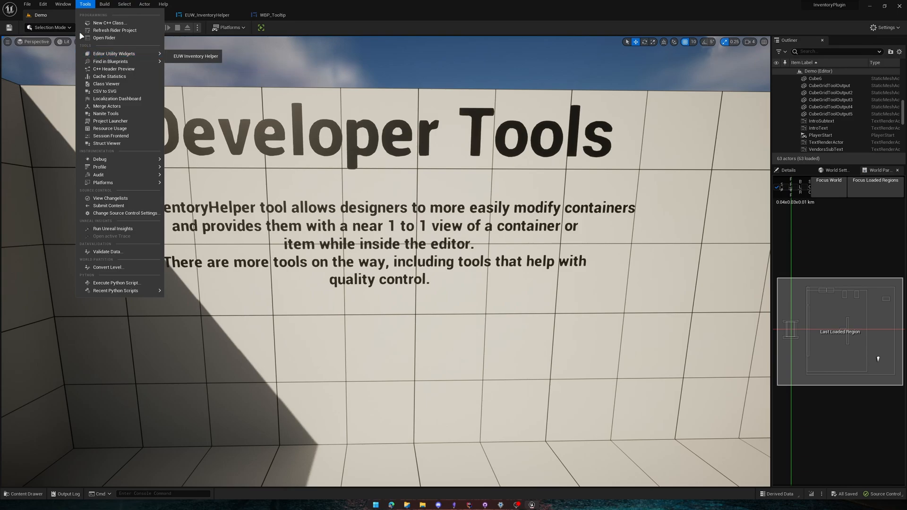
{"action": "mouse_move", "coordinate": [114, 53]}
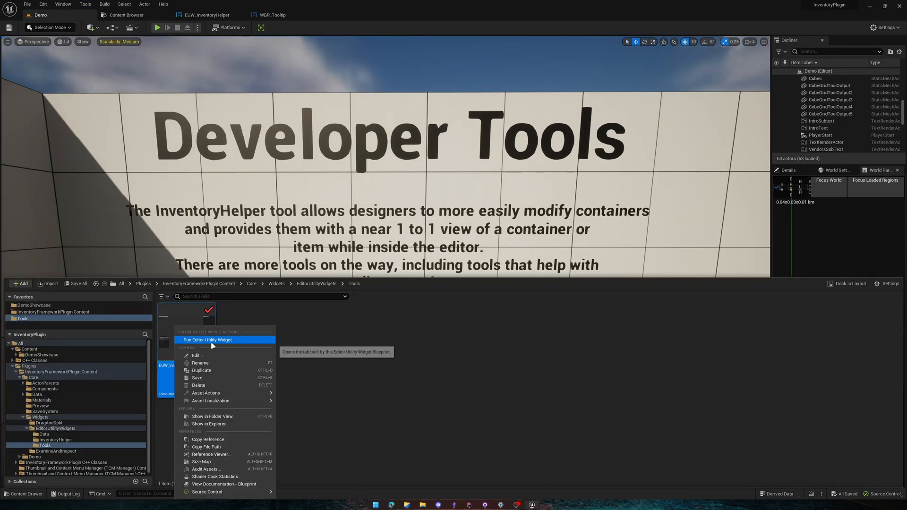
{"action": "left_click", "coordinate": [210, 340]}
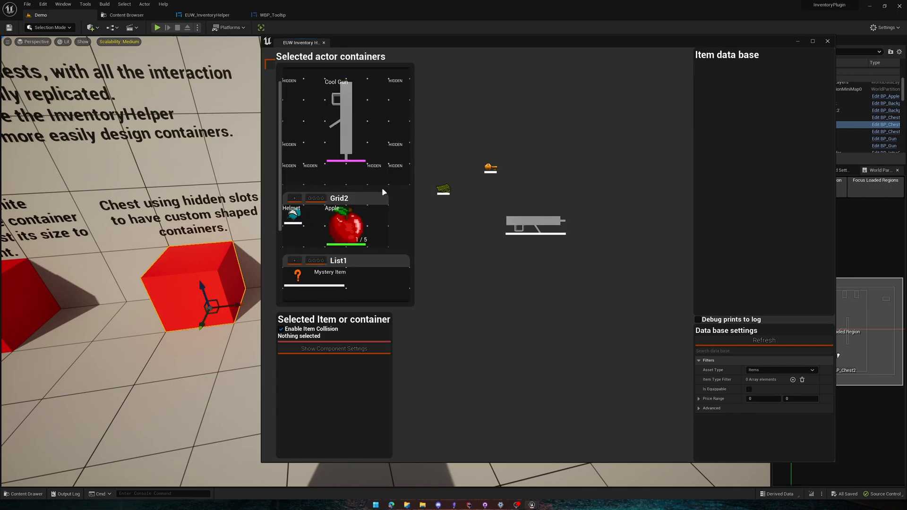
Scroll the helper's container list to Grid1's Cool Gun, Grid2 and List1
{"action": "scroll", "scroll_direction": "down", "scroll_amount": 3}
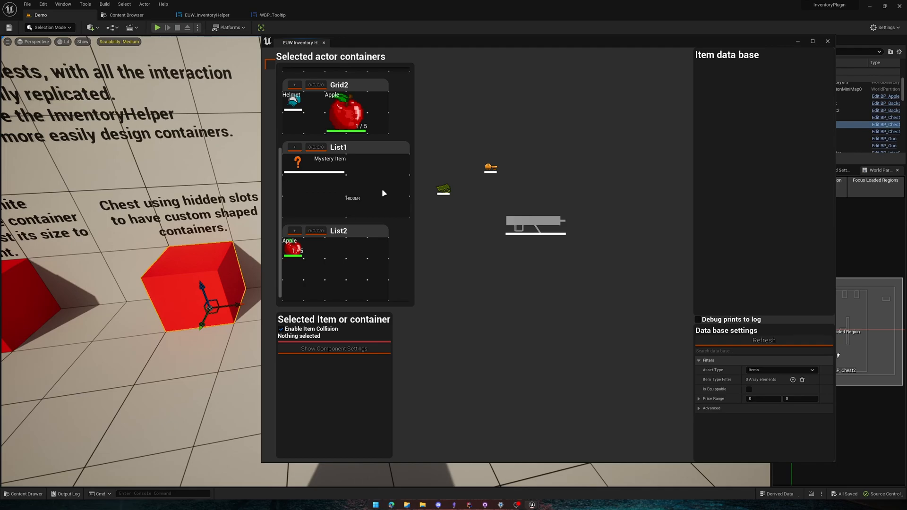
{"action": "scroll", "scroll_direction": "down", "scroll_amount": 3}
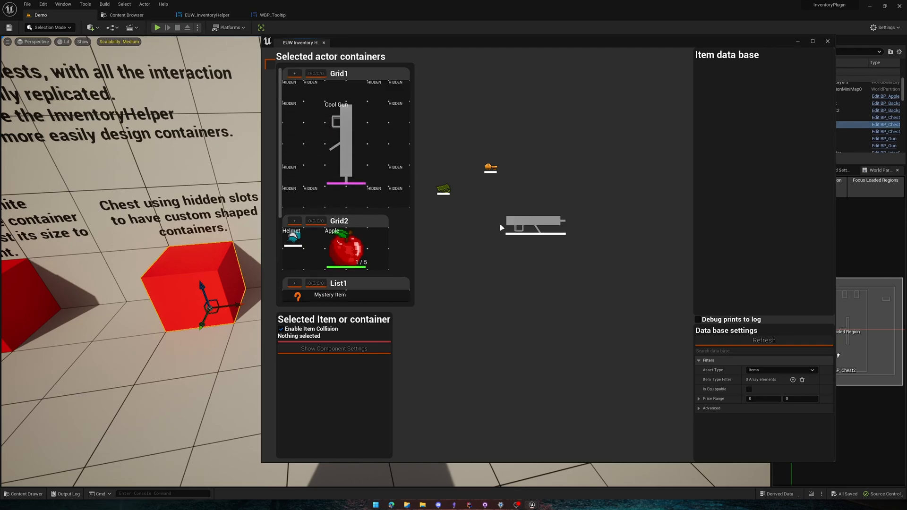
{"action": "mouse_move", "coordinate": [550, 249]}
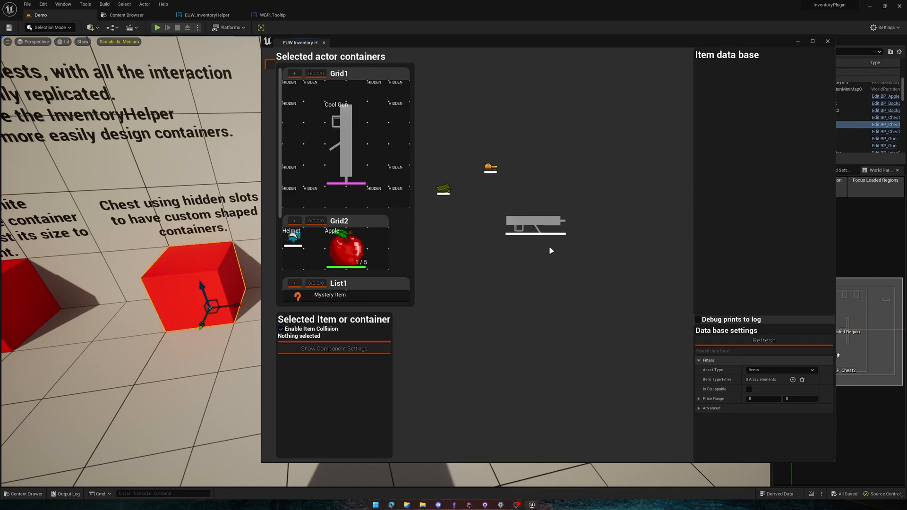
{"action": "mouse_move", "coordinate": [668, 215]}
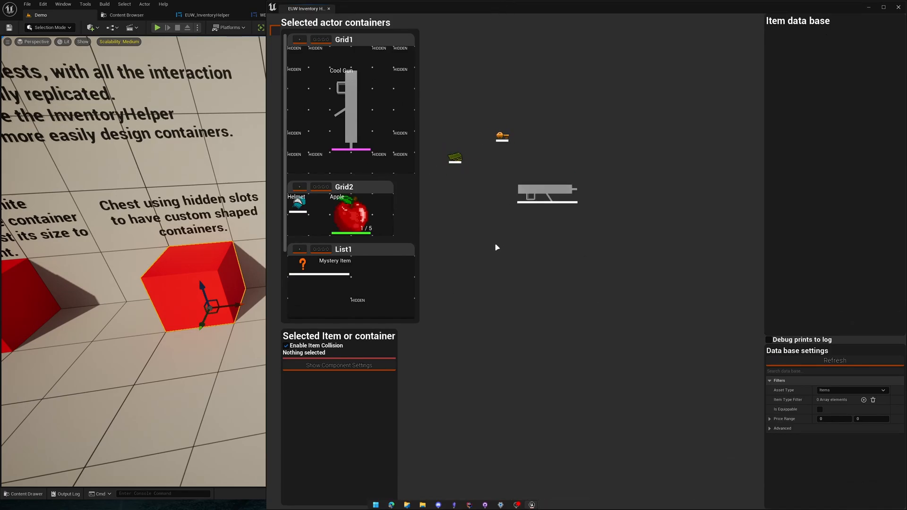
{"action": "mouse_move", "coordinate": [348, 216]}
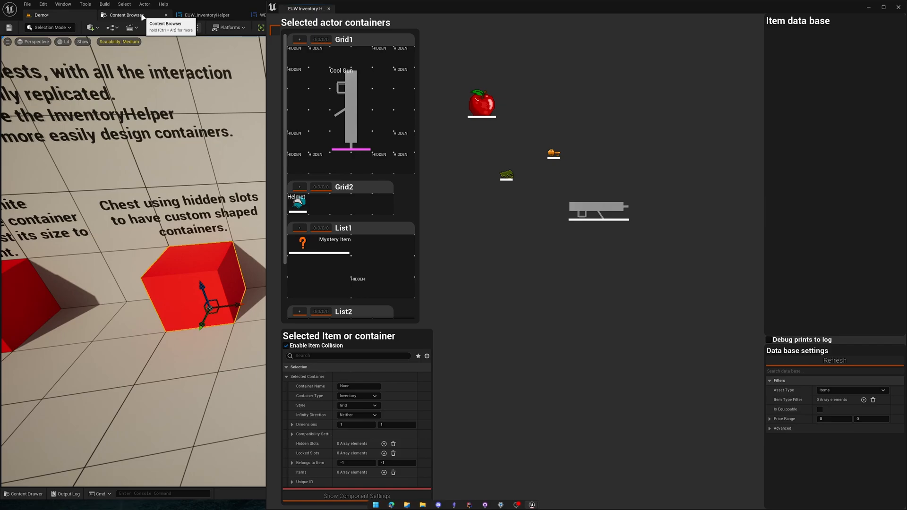
Switch to the Content Browser and respond to the Save Content prompt for BP_Chest2 and BP_ItemVoid
{"action": "left_click", "coordinate": [126, 14]}
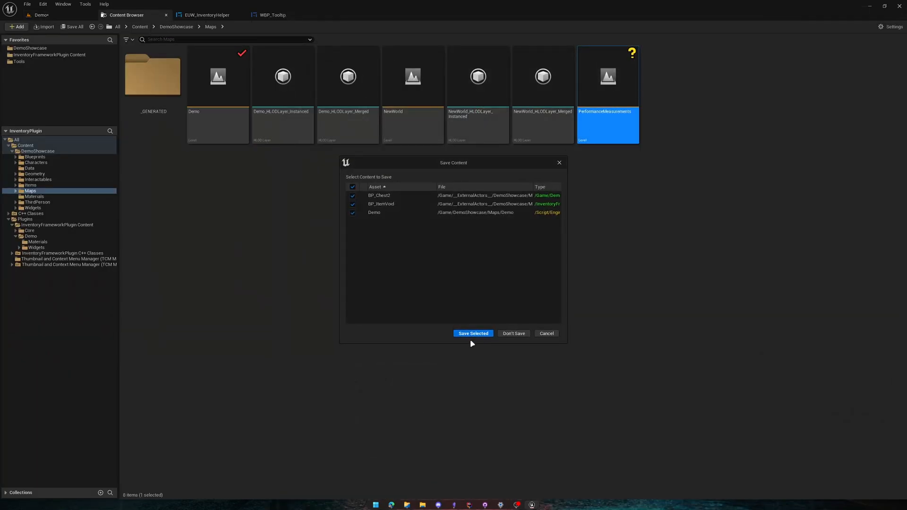
{"action": "left_click", "coordinate": [472, 333]}
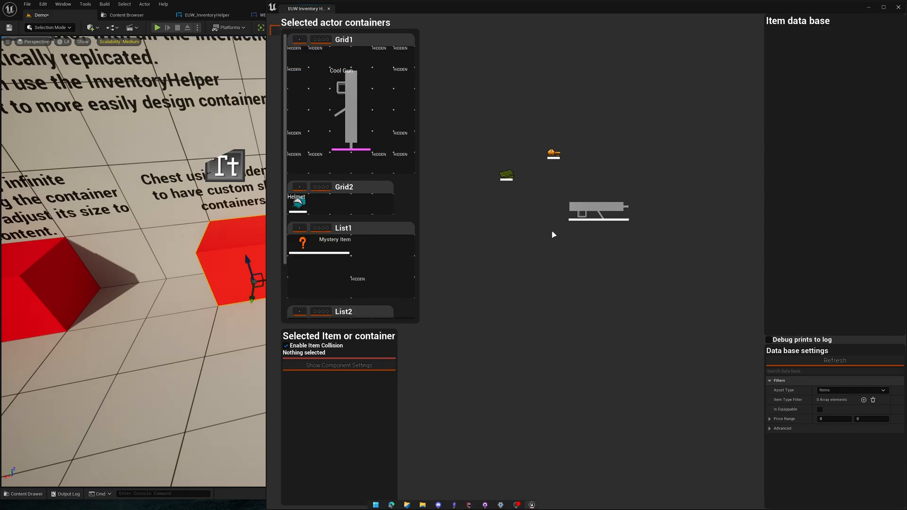
{"action": "mouse_move", "coordinate": [660, 129]}
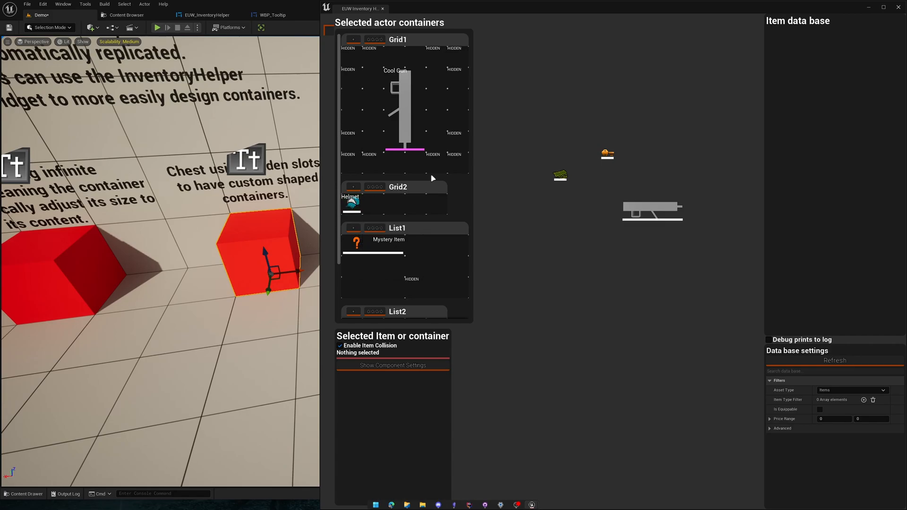
{"action": "mouse_move", "coordinate": [379, 51]}
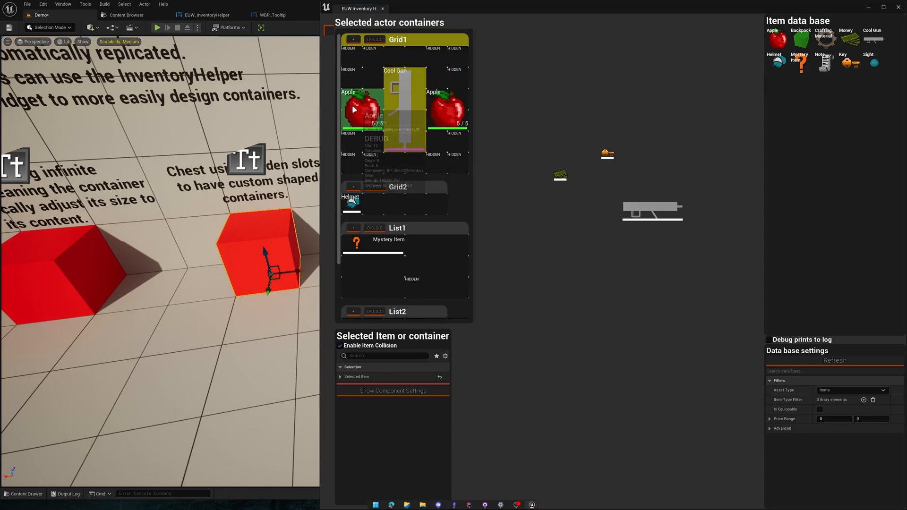
{"action": "mouse_move", "coordinate": [447, 111]}
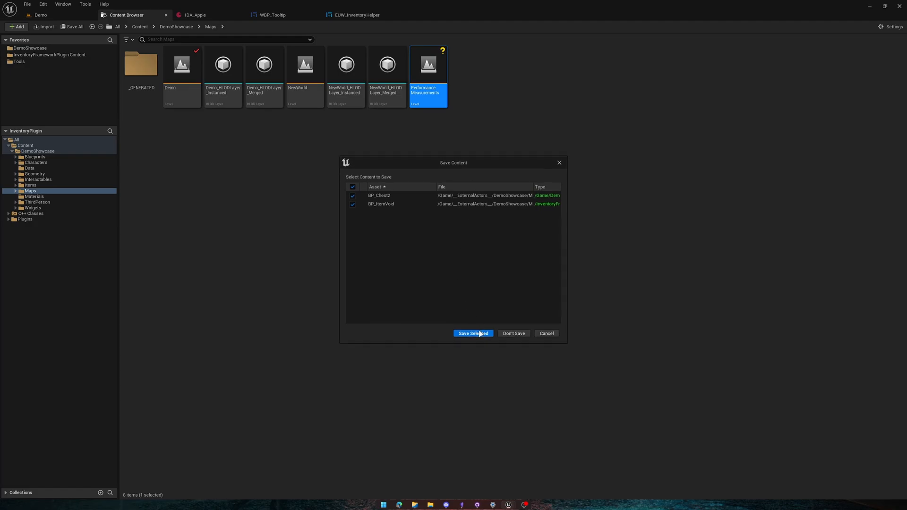
Save the changed chest and item void actors and reopen the Demo level
{"action": "left_click", "coordinate": [472, 333]}
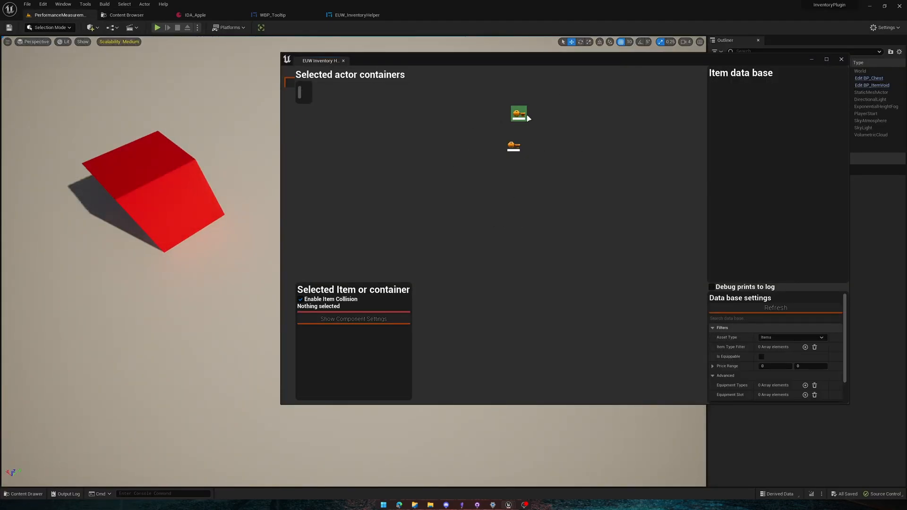
{"action": "left_click", "coordinate": [126, 14]}
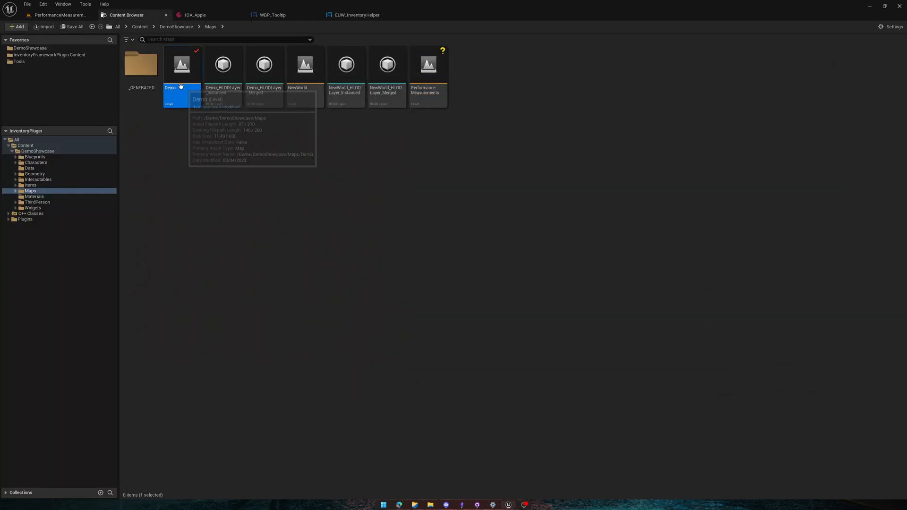
{"action": "double_click", "coordinate": [181, 64]}
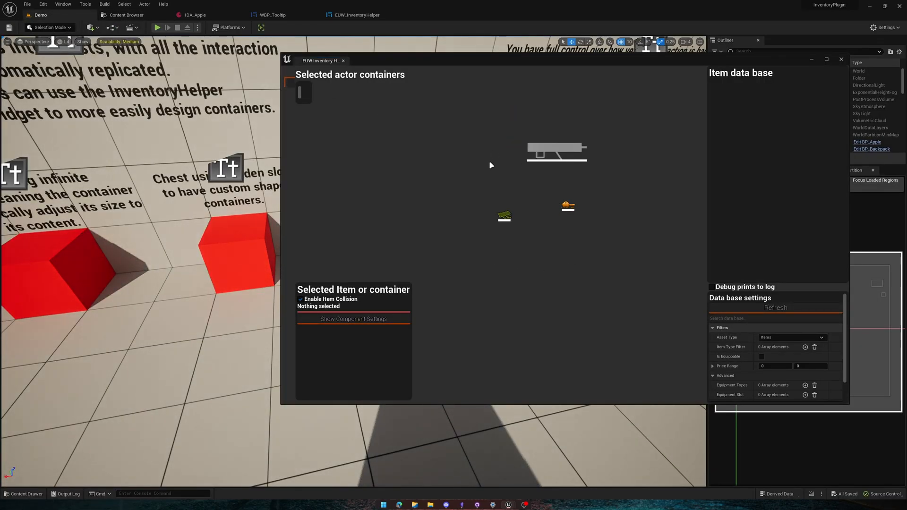
{"action": "mouse_move", "coordinate": [630, 81]}
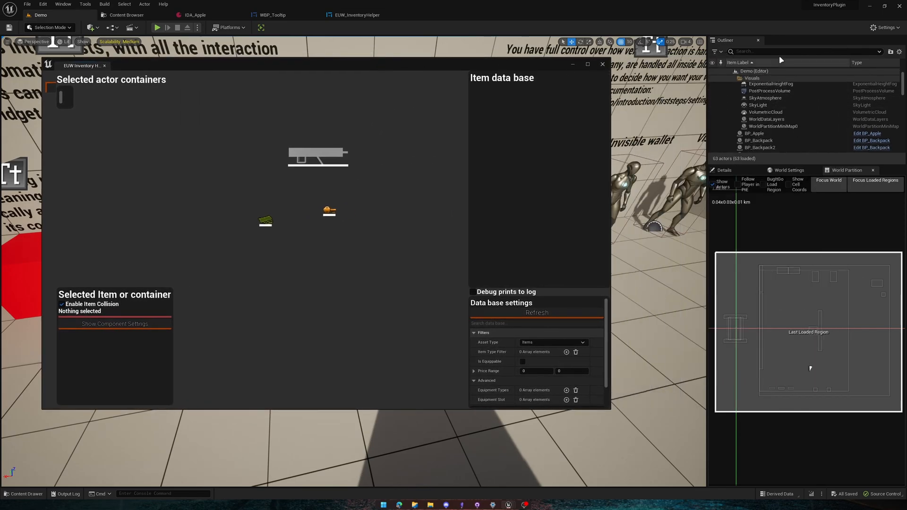
Search 'void' and highlight the void system passage in the Inventory Helper docs
{"action": "type", "text": "void"}
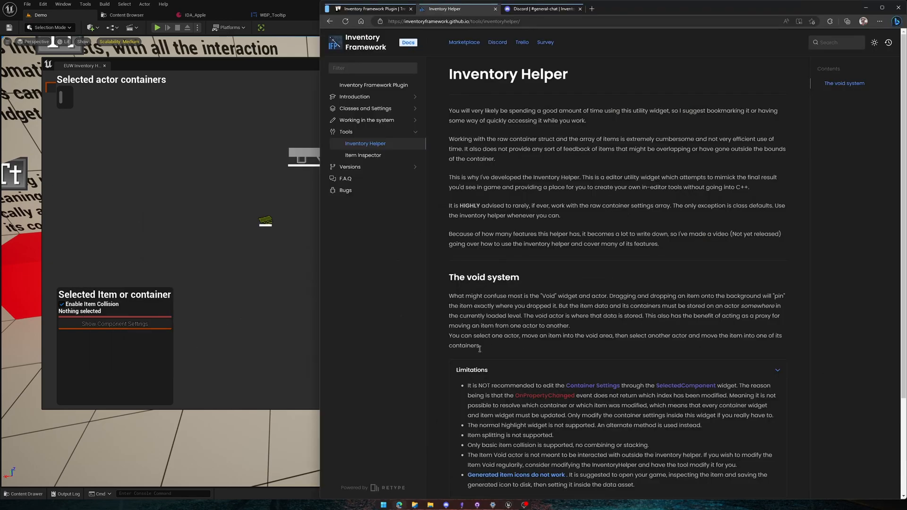
{"action": "left_click_drag", "start_coordinate": [558, 305], "coordinate": [643, 316]}
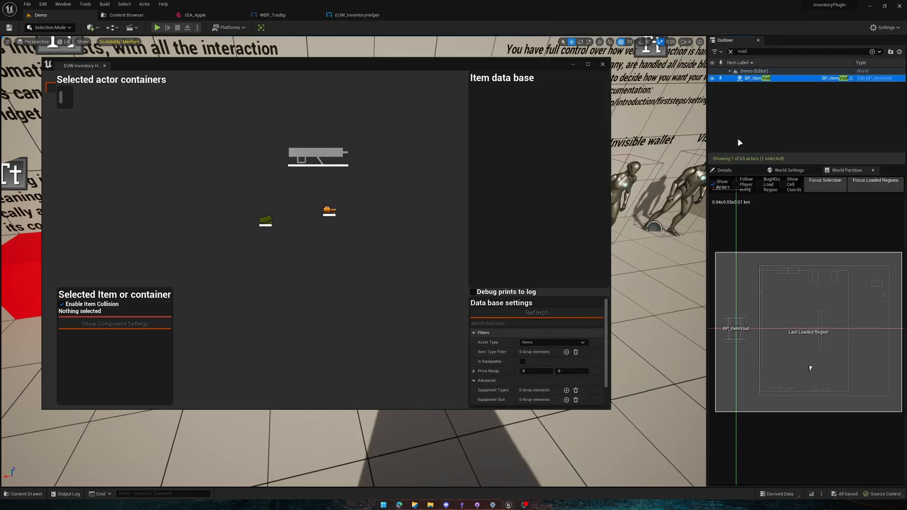
Select BP_ItemVoid and filter its Details to 'editor' properties
{"action": "left_click", "coordinate": [723, 169]}
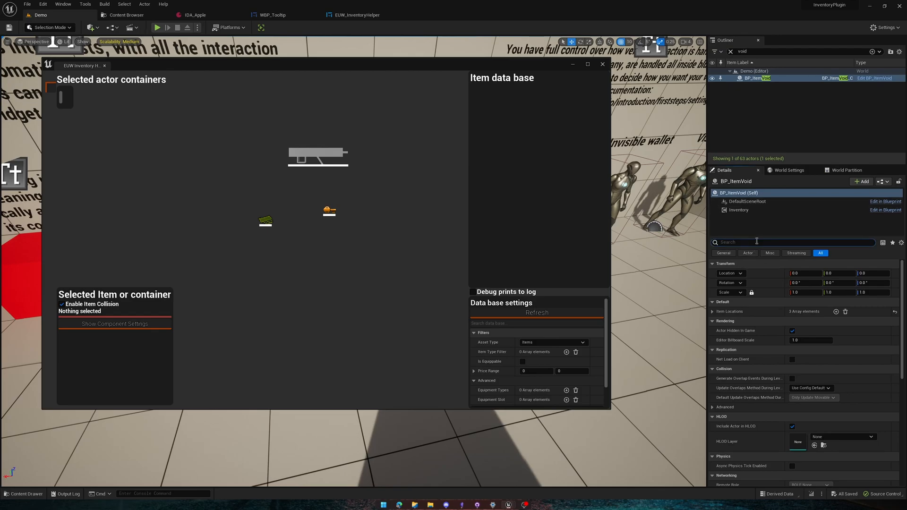
{"action": "type", "text": "editor"}
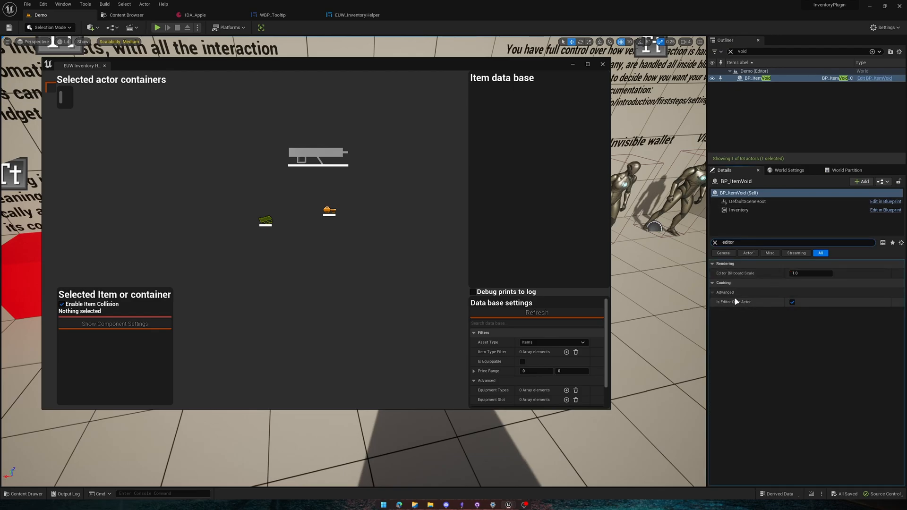
{"action": "mouse_move", "coordinate": [735, 301]}
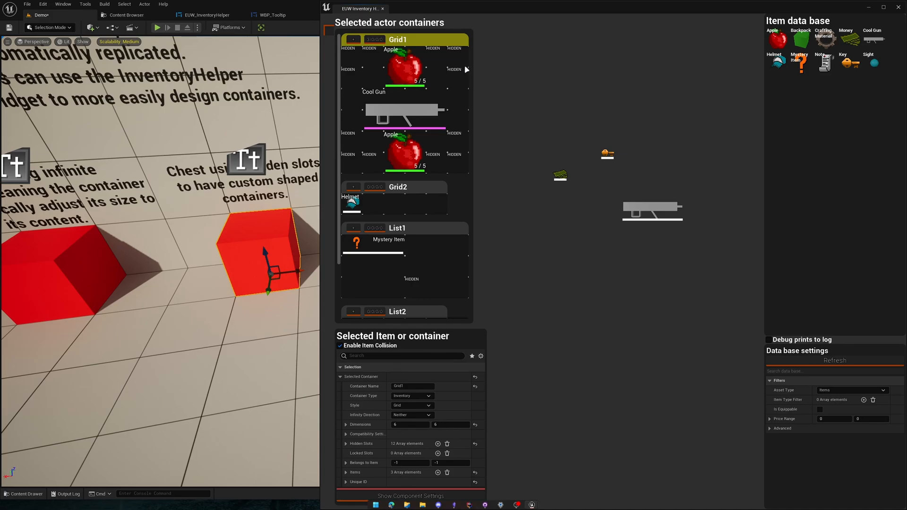
{"action": "mouse_move", "coordinate": [438, 58]}
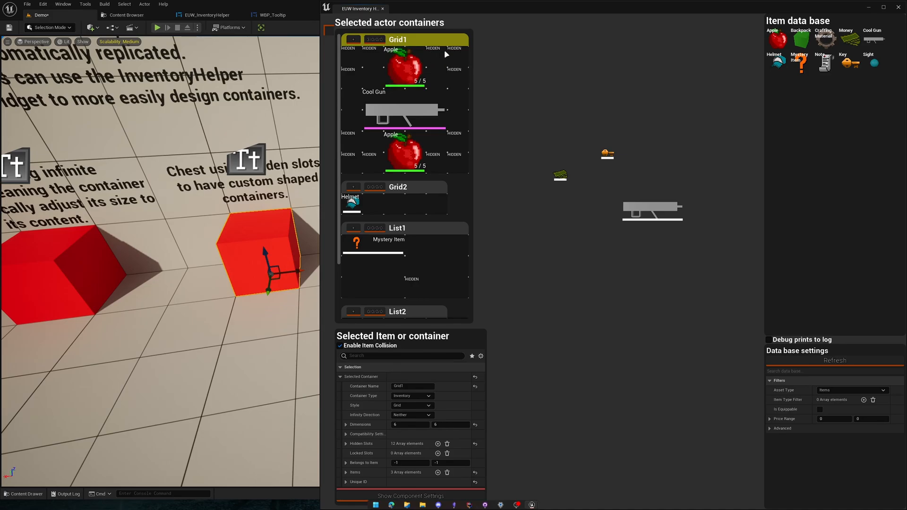
{"action": "mouse_move", "coordinate": [452, 146]}
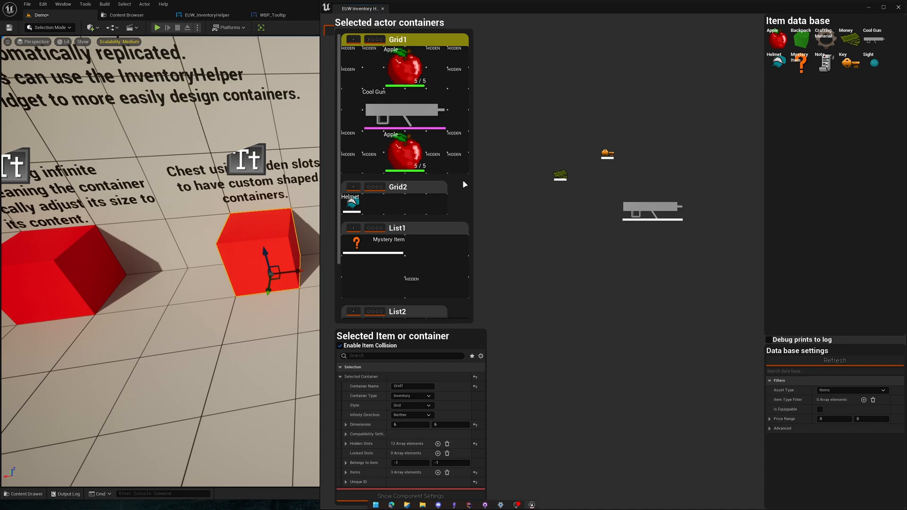
{"action": "mouse_move", "coordinate": [458, 162]}
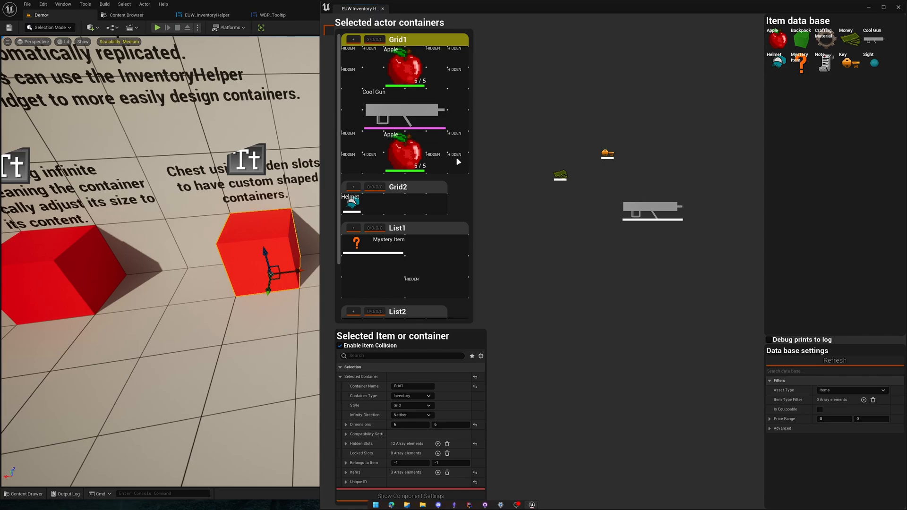
{"action": "mouse_move", "coordinate": [411, 111]}
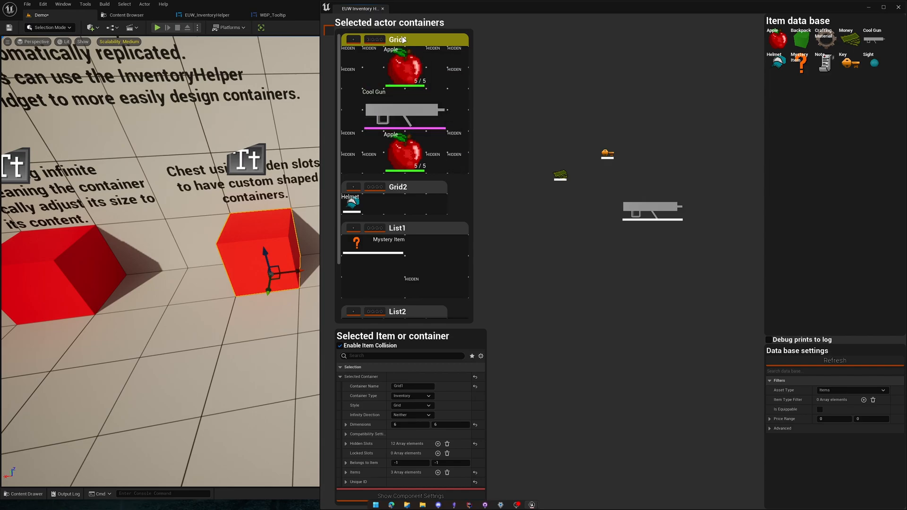
Select the Grid1 container of the red chest to show its settings
{"action": "left_click", "coordinate": [374, 242]}
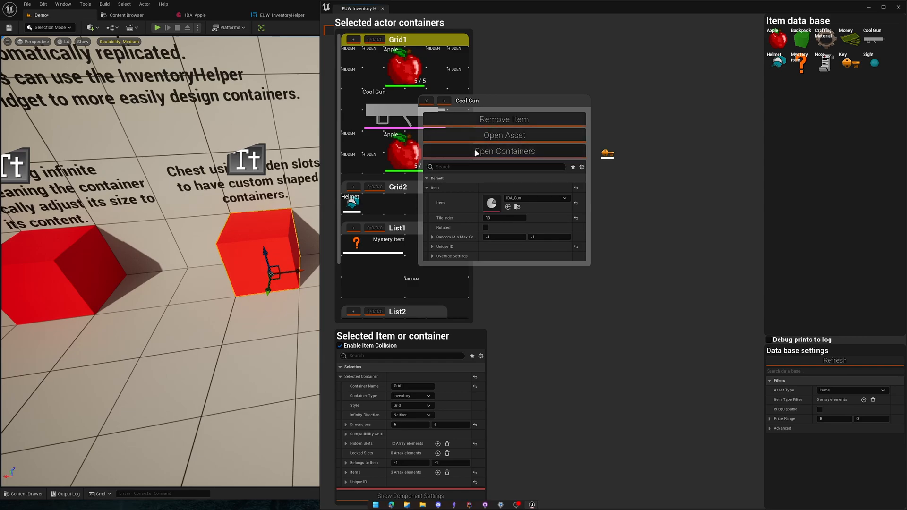
Open the Cool Gun's Sight container, move the gun to tile index 12, and dismiss its menu
{"action": "left_click", "coordinate": [502, 151]}
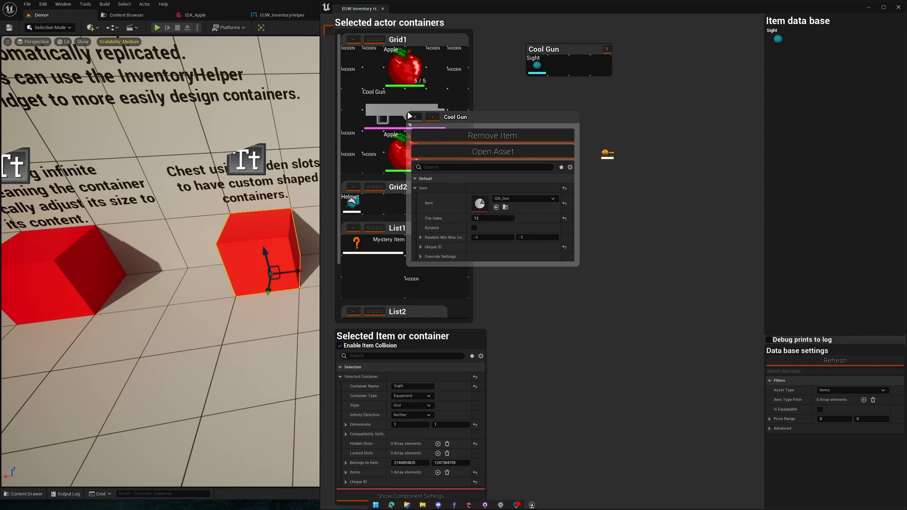
{"action": "left_click", "coordinate": [565, 199]}
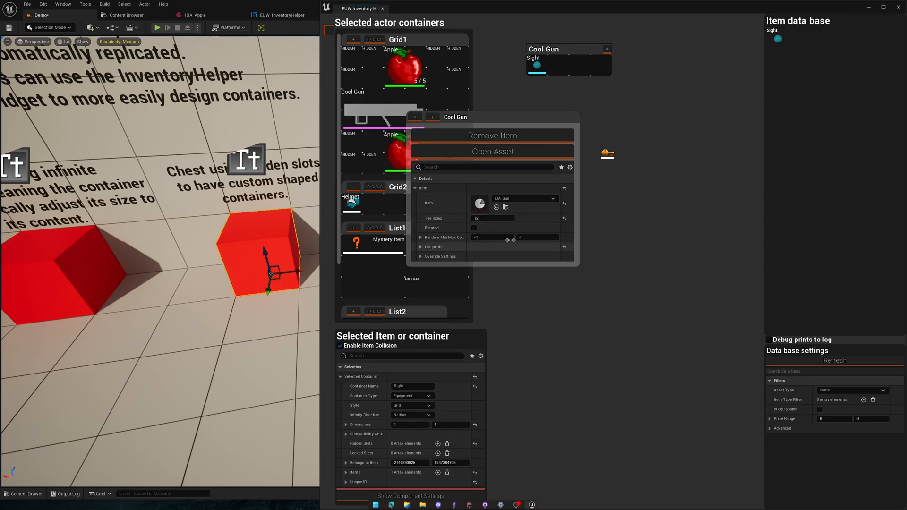
{"action": "left_click", "coordinate": [422, 256]}
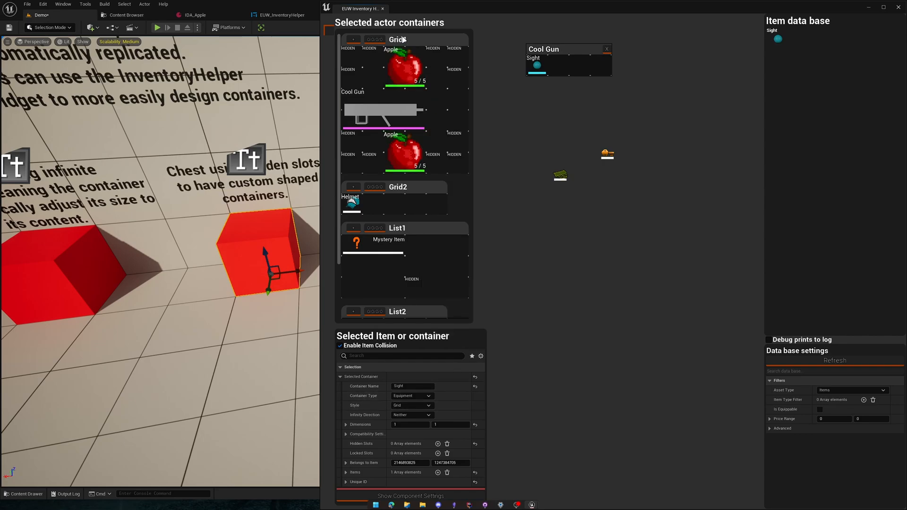
Select Grid1's top Apple and bring up the Cool Gun's item menu beside the Apple's
{"action": "left_click", "coordinate": [397, 39]}
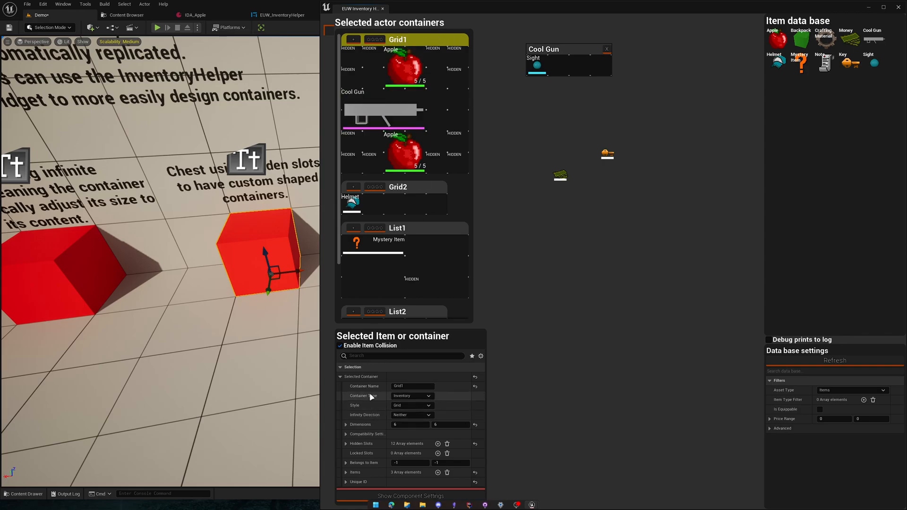
{"action": "left_click", "coordinate": [345, 443]}
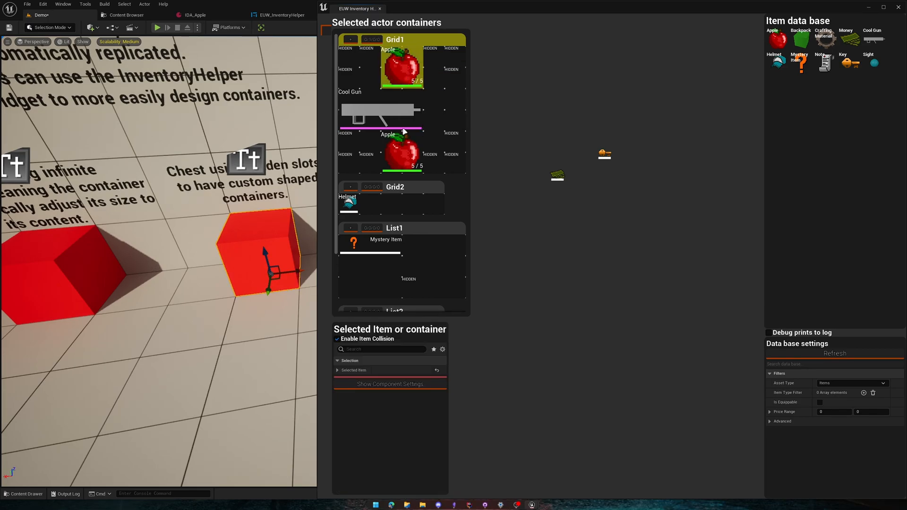
{"action": "left_click", "coordinate": [338, 370]}
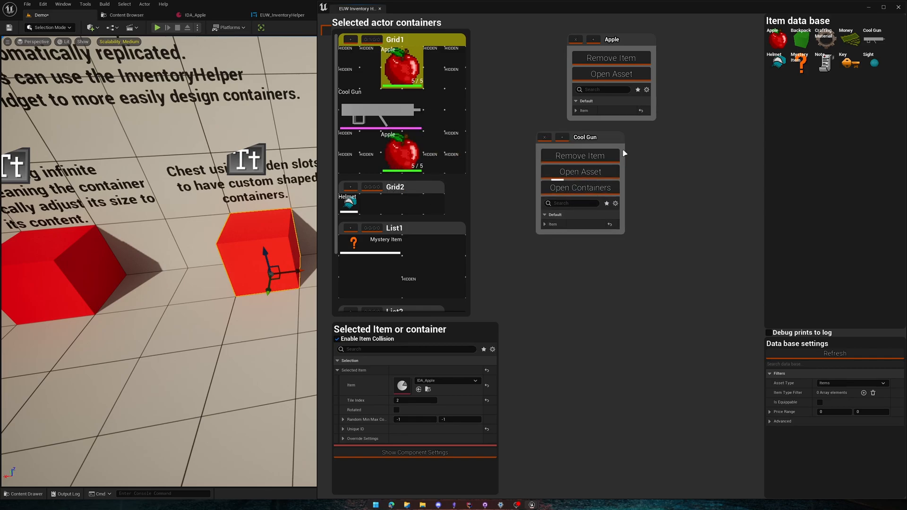
{"action": "mouse_move", "coordinate": [401, 64]}
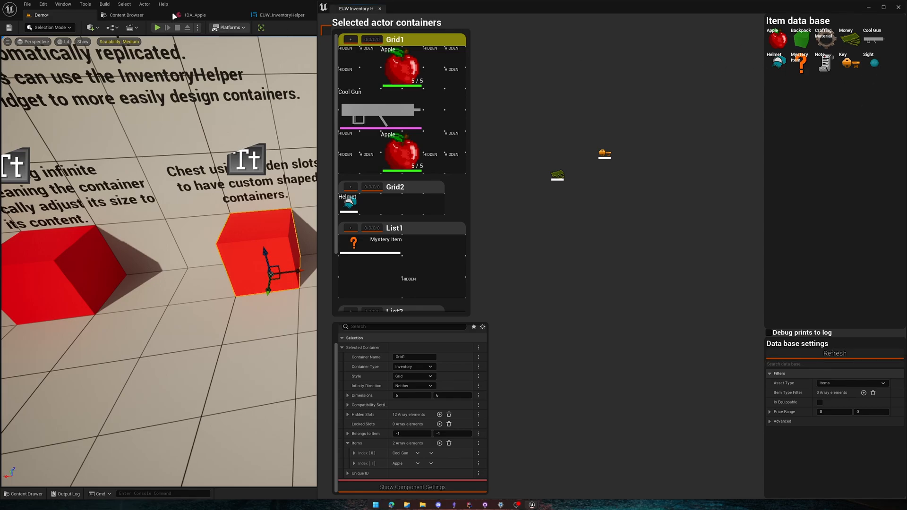
{"action": "left_click", "coordinate": [42, 3]}
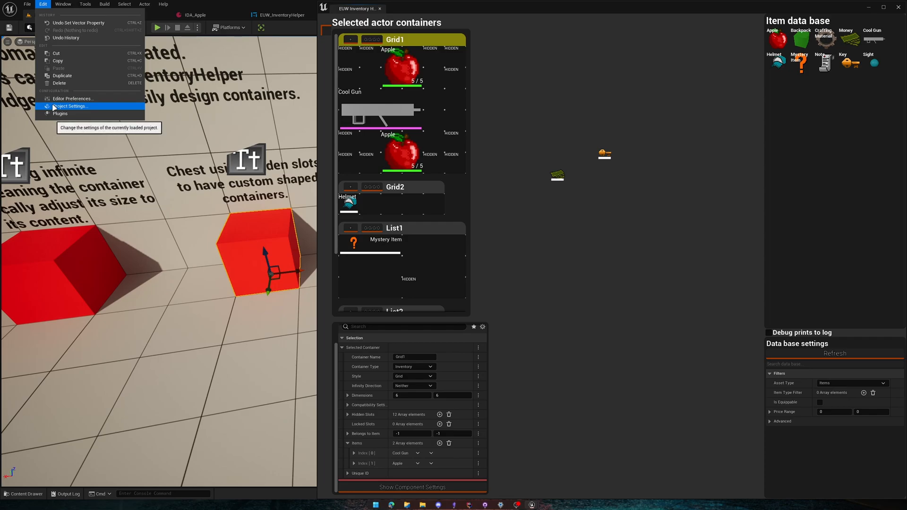
{"action": "left_click", "coordinate": [71, 106]}
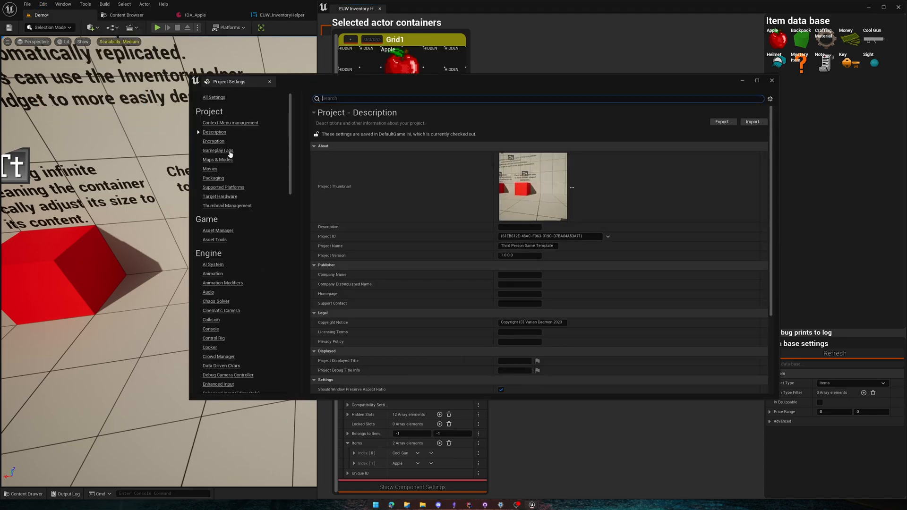
{"action": "left_click", "coordinate": [218, 231]}
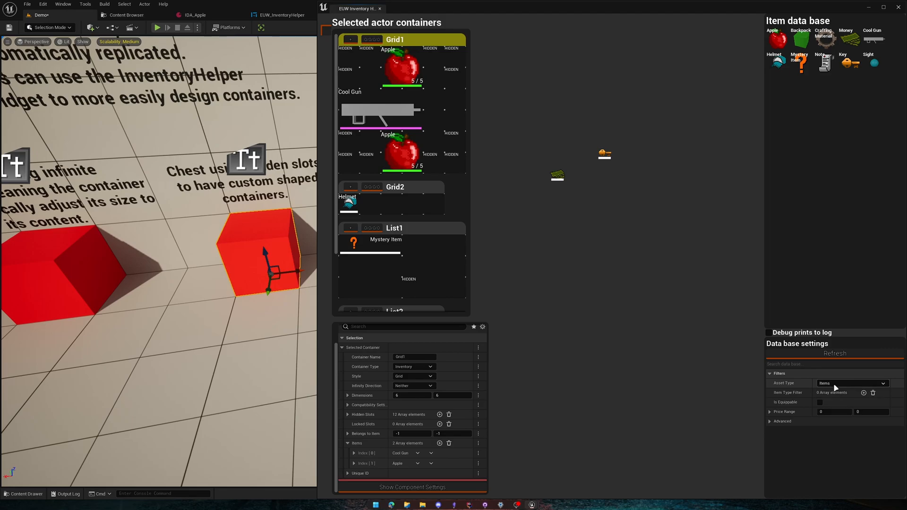
Expand Advanced under Filters to list Equipment, Weapon, Attachment and Currency types
{"action": "left_click", "coordinate": [862, 393]}
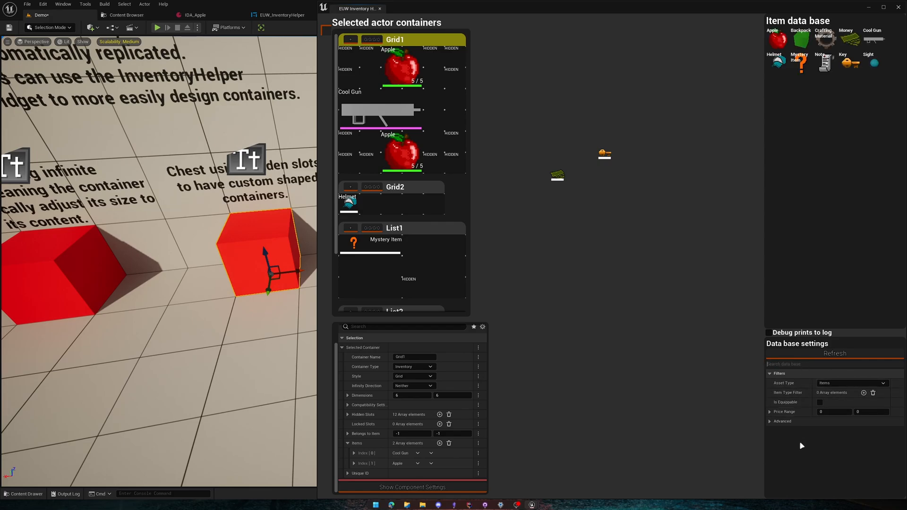
{"action": "left_click", "coordinate": [781, 421]}
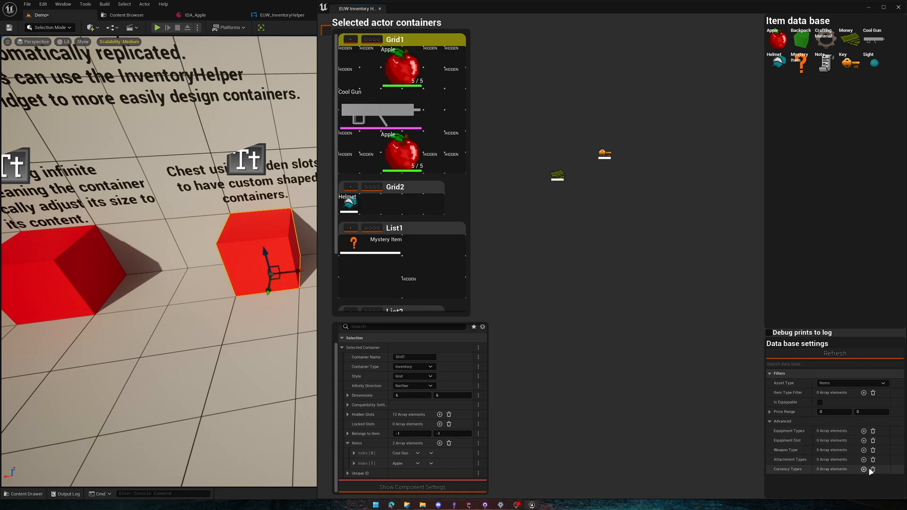
{"action": "left_click", "coordinate": [863, 470]}
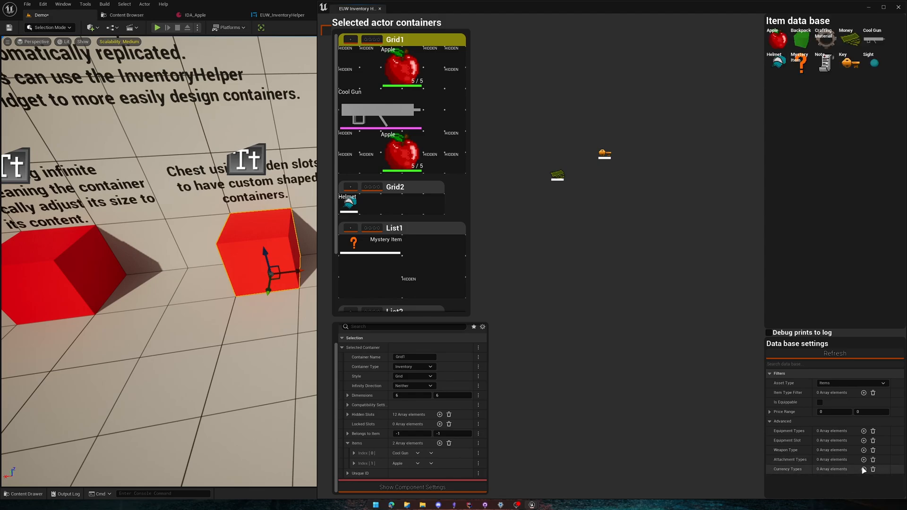
{"action": "mouse_move", "coordinate": [593, 178]}
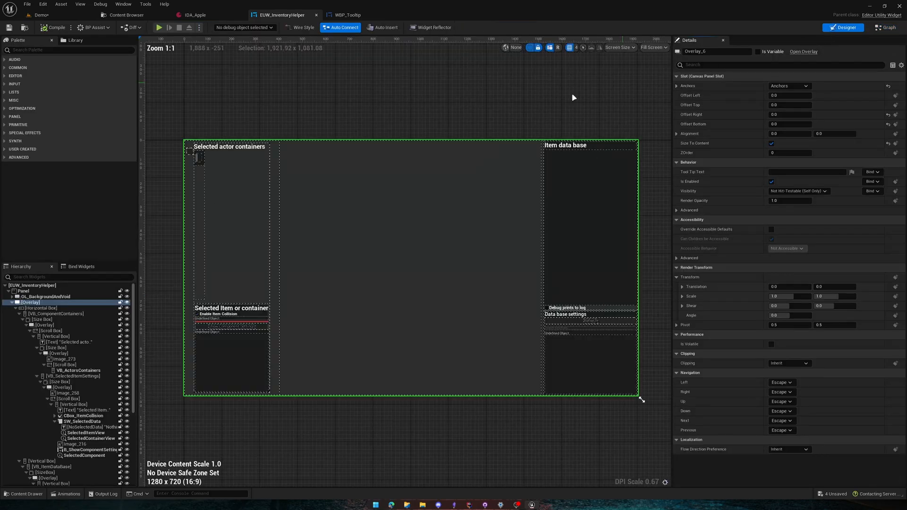
{"action": "left_click", "coordinate": [884, 28]}
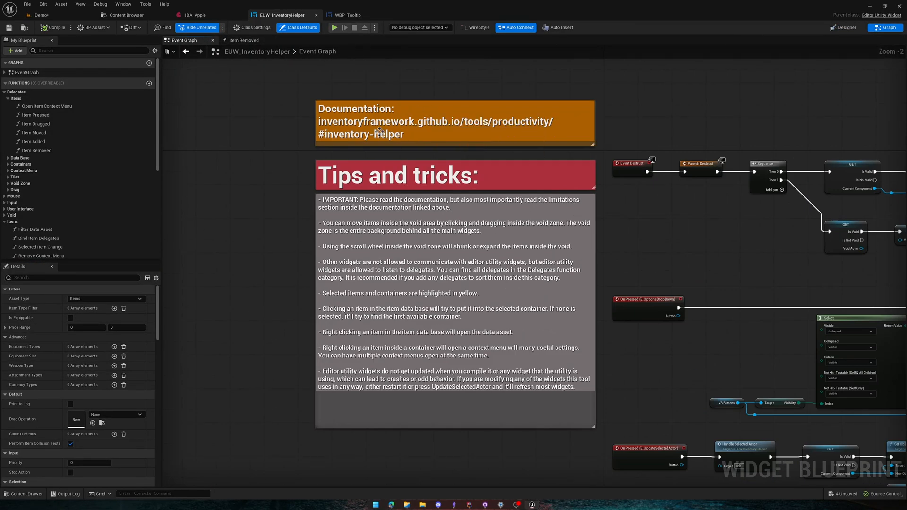
{"action": "mouse_move", "coordinate": [329, 109]}
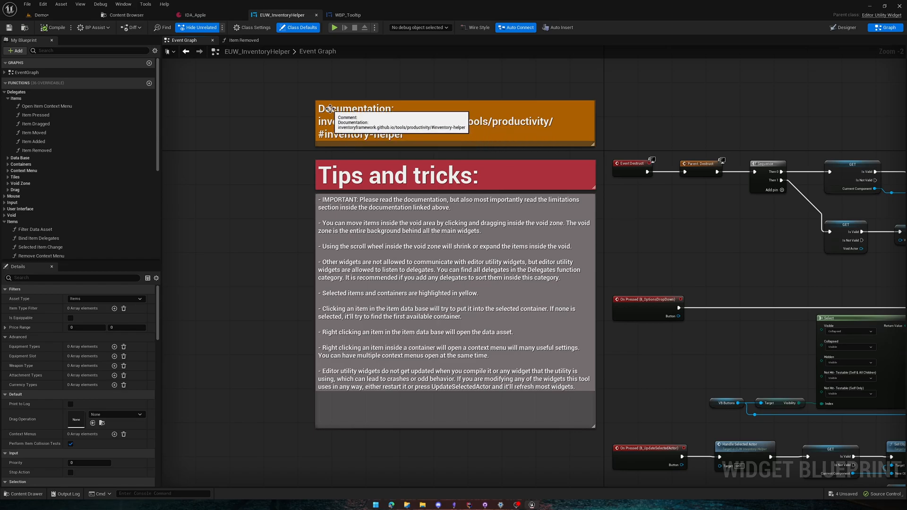
{"action": "mouse_move", "coordinate": [408, 132]}
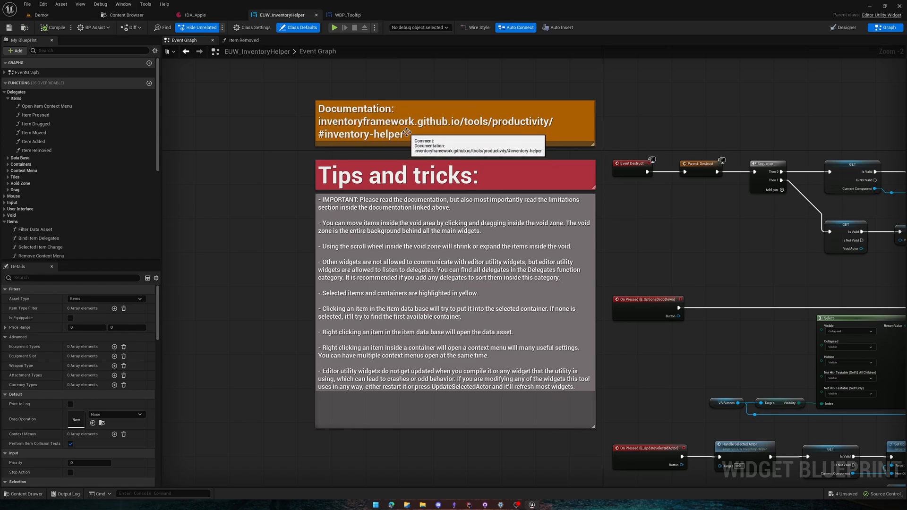
{"action": "mouse_move", "coordinate": [613, 112]}
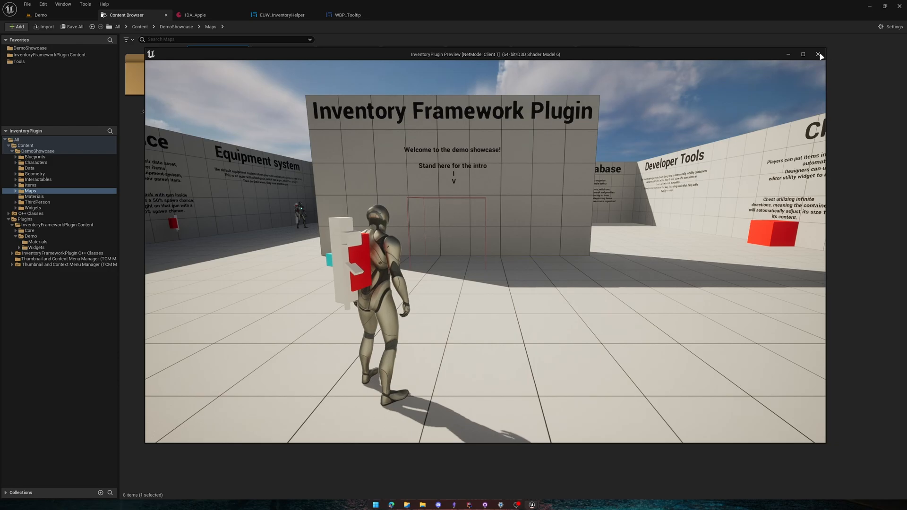
Close the game preview, run and stop a simulation, then show BP_Chest2's Inventory component
{"action": "left_click", "coordinate": [818, 54]}
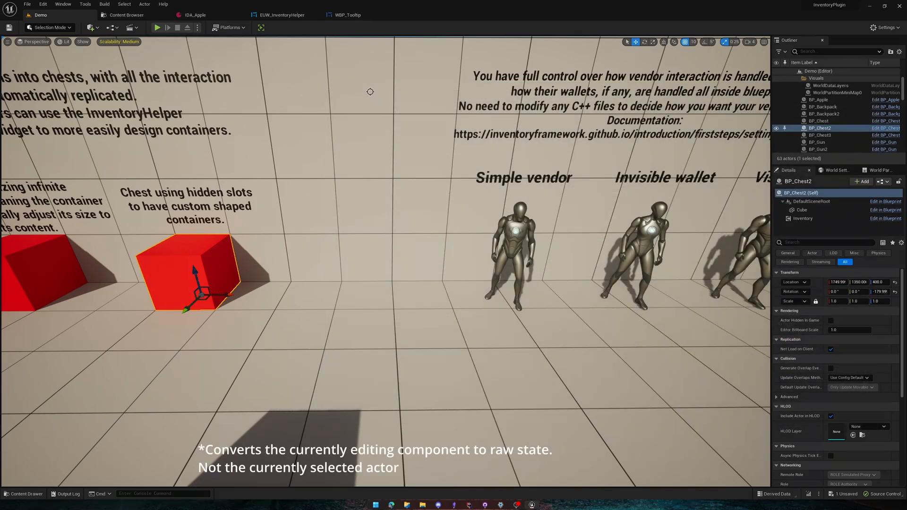
{"action": "left_click", "coordinate": [156, 27]}
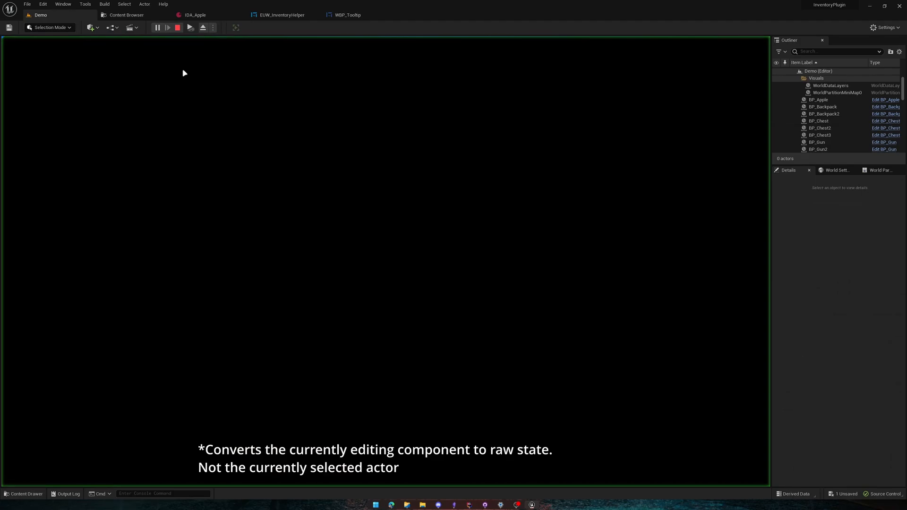
{"action": "left_click", "coordinate": [167, 27]}
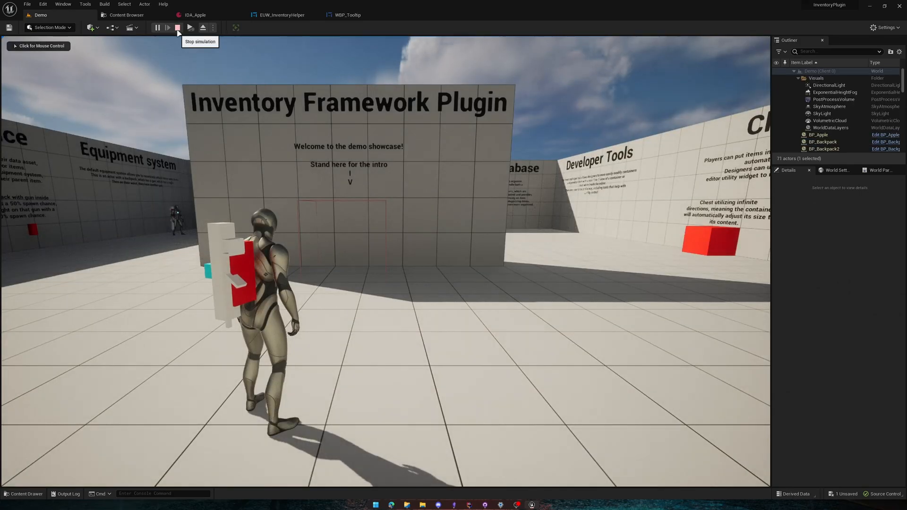
{"action": "left_click", "coordinate": [177, 27]}
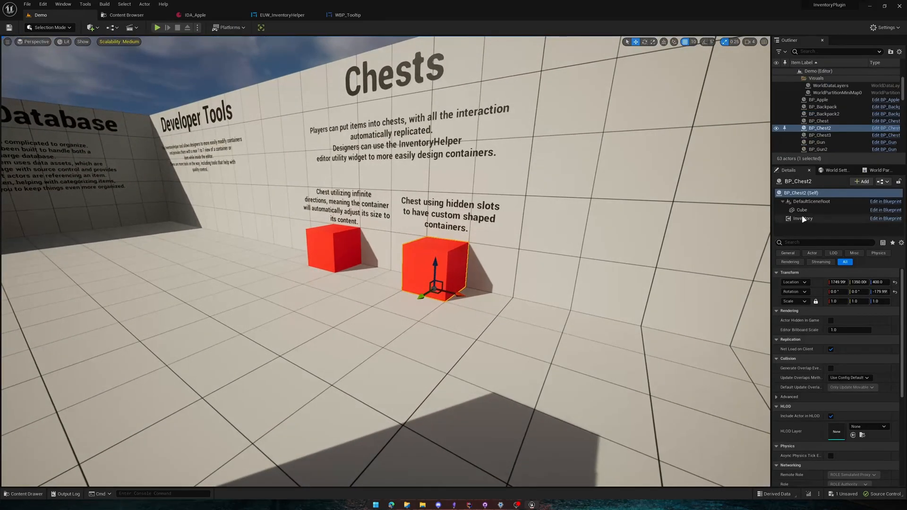
{"action": "left_click", "coordinate": [802, 218]}
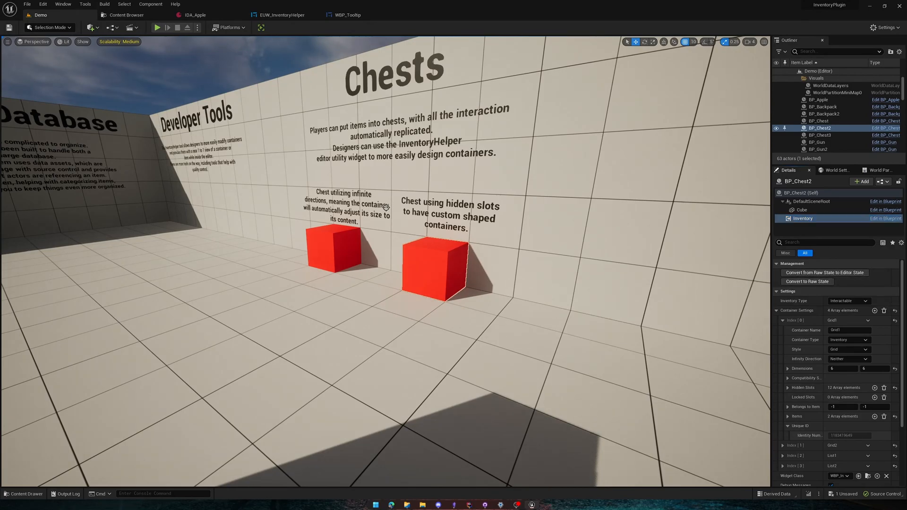
Simulate once more, stop, and show the chest's Inventory component settings again
{"action": "left_click", "coordinate": [156, 27]}
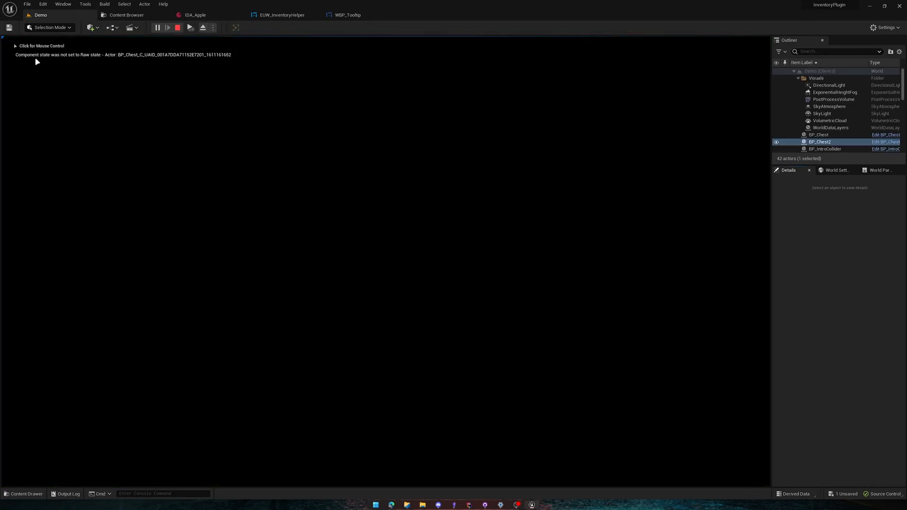
{"action": "left_click", "coordinate": [189, 28]}
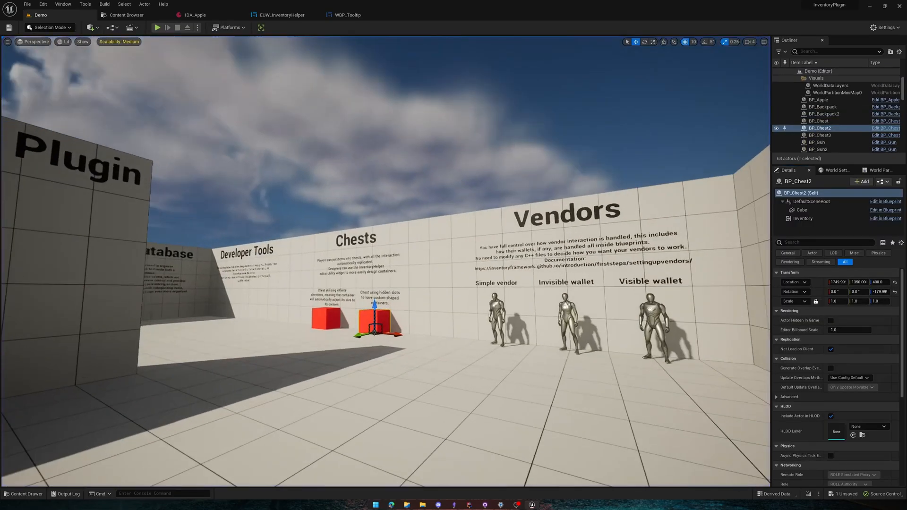
{"action": "left_click", "coordinate": [803, 218]}
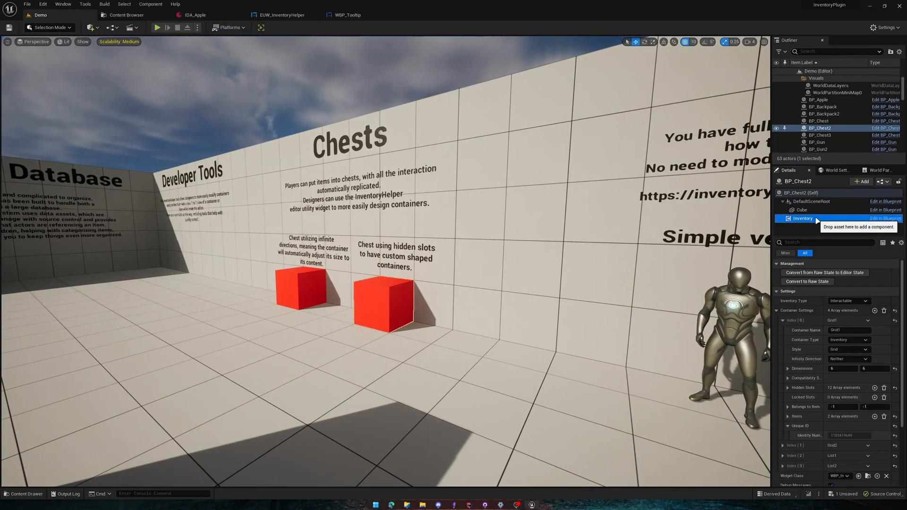
{"action": "mouse_move", "coordinate": [807, 282]}
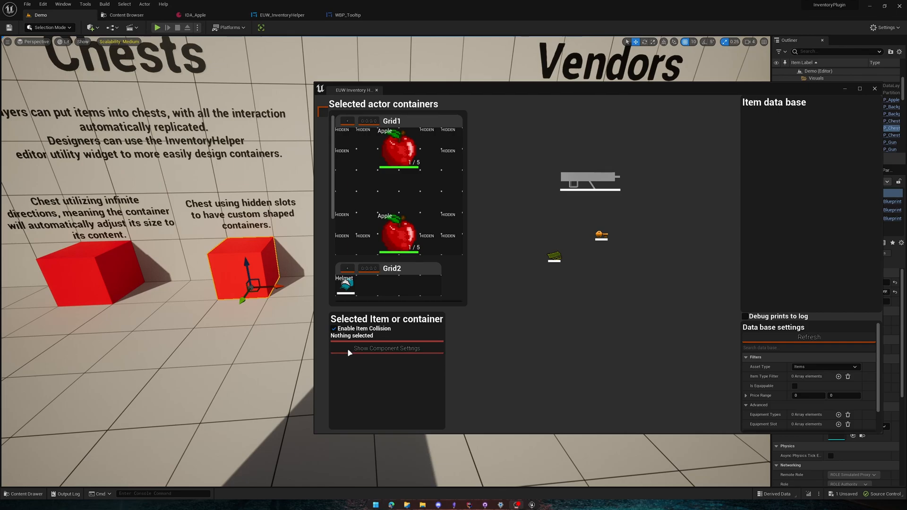
Show BP_Chest2's component settings inside the InventoryHelper window
{"action": "left_click", "coordinate": [385, 347]}
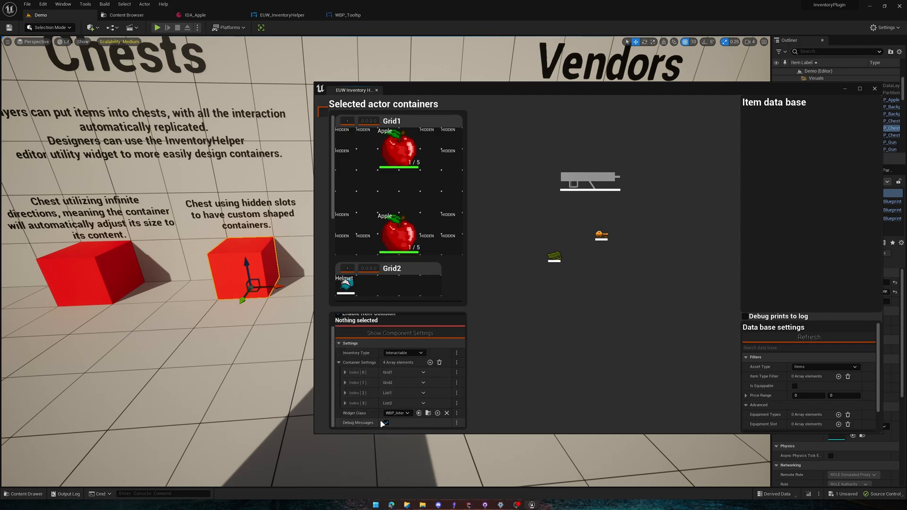
{"action": "left_click", "coordinate": [385, 423]}
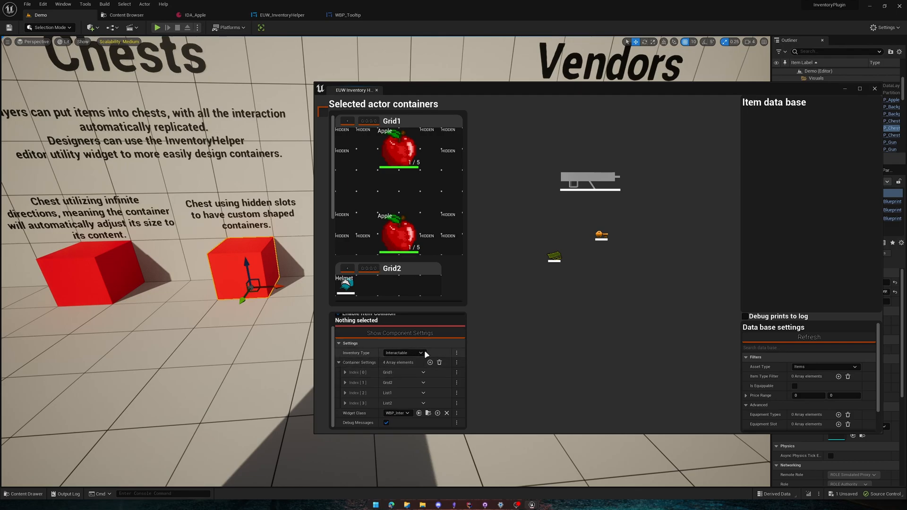
{"action": "left_click", "coordinate": [279, 14]}
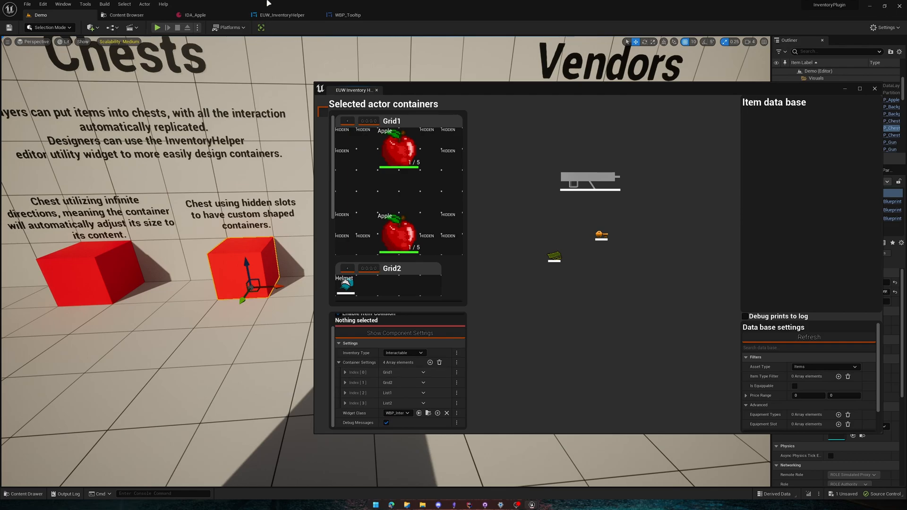
{"action": "left_click", "coordinate": [279, 14]}
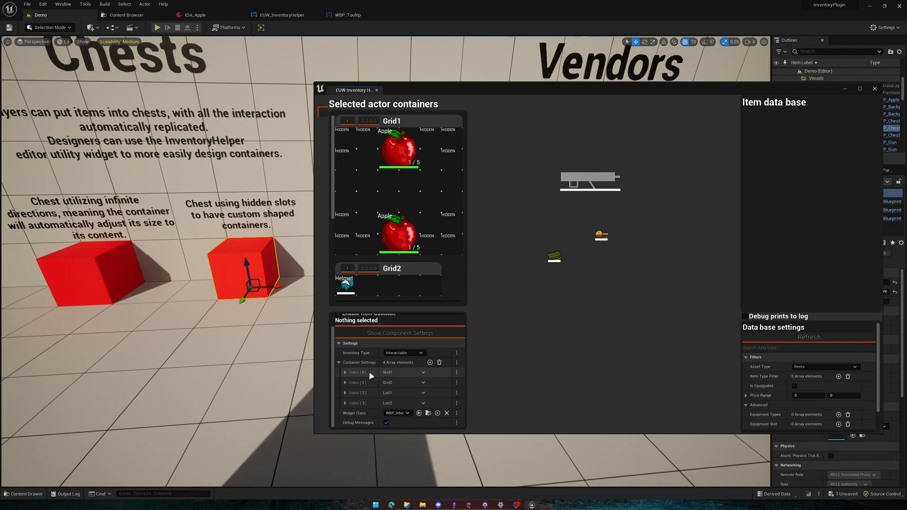
Expand Index [0] under Container Settings to inspect Grid1, then switch to the docs
{"action": "left_click", "coordinate": [345, 372]}
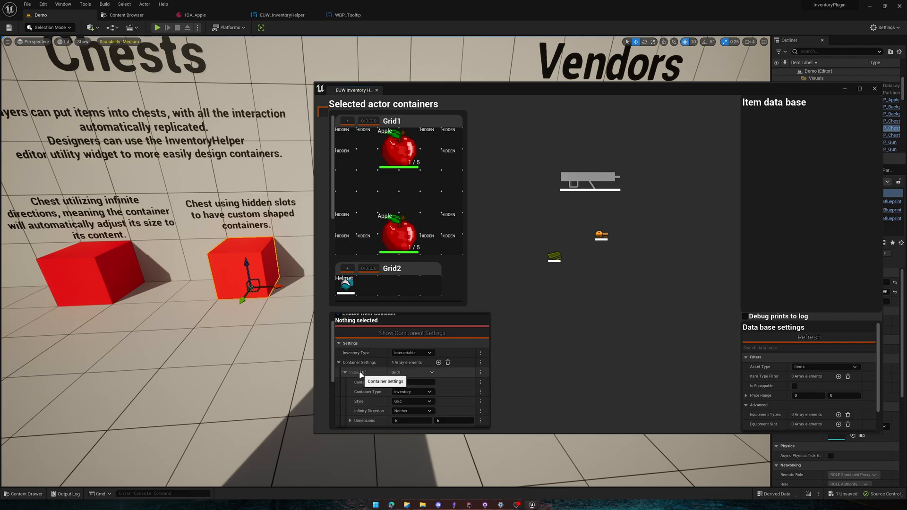
{"action": "left_click", "coordinate": [345, 372]}
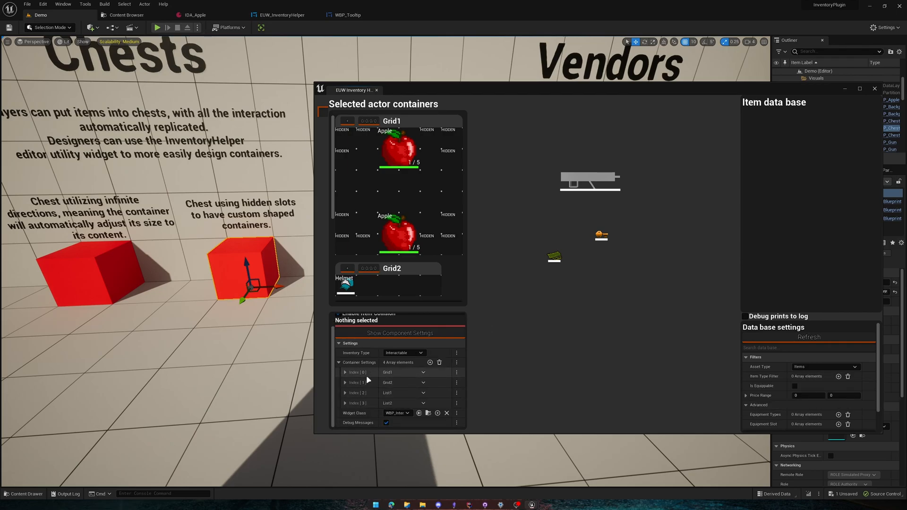
{"action": "left_click", "coordinate": [345, 372]}
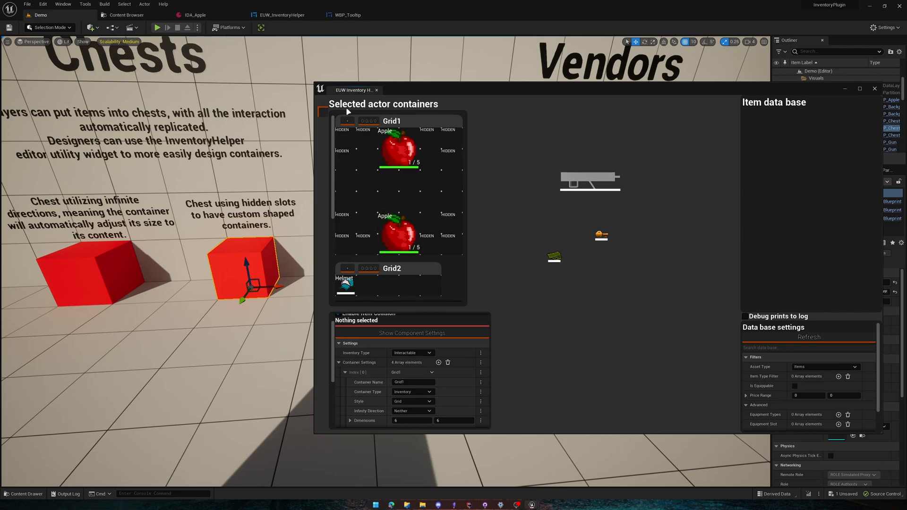
{"action": "key", "text": "alt+tab"}
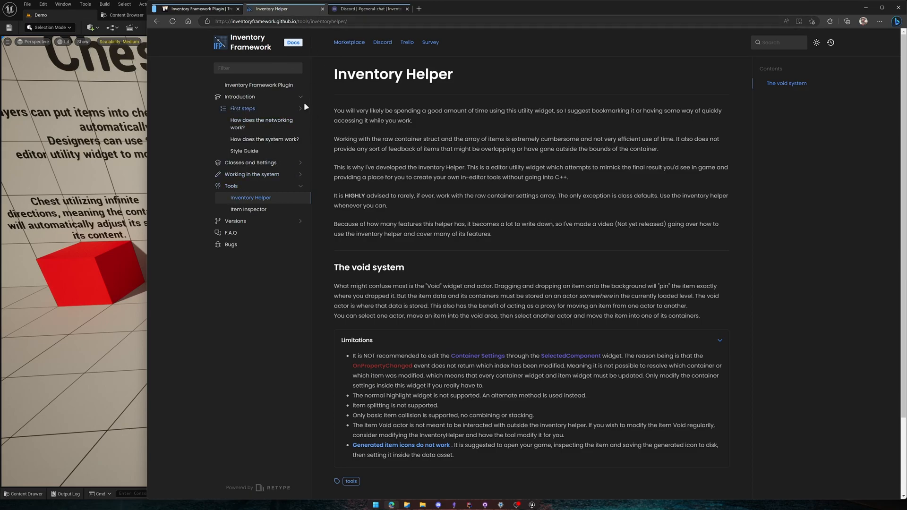
Scroll the Inventory Helper docs page down to the Limitations list
{"action": "scroll", "scroll_direction": "down", "scroll_amount": 3}
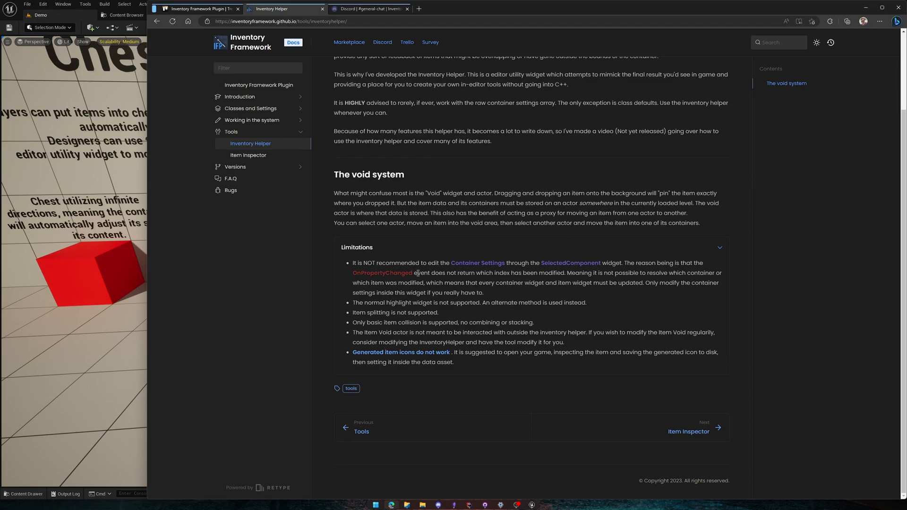
{"action": "mouse_move", "coordinate": [692, 277]}
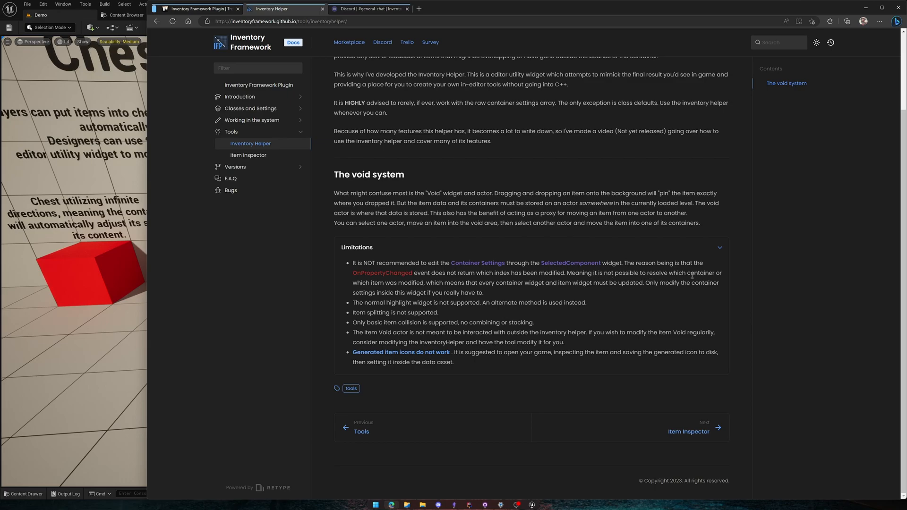
{"action": "mouse_move", "coordinate": [462, 292]}
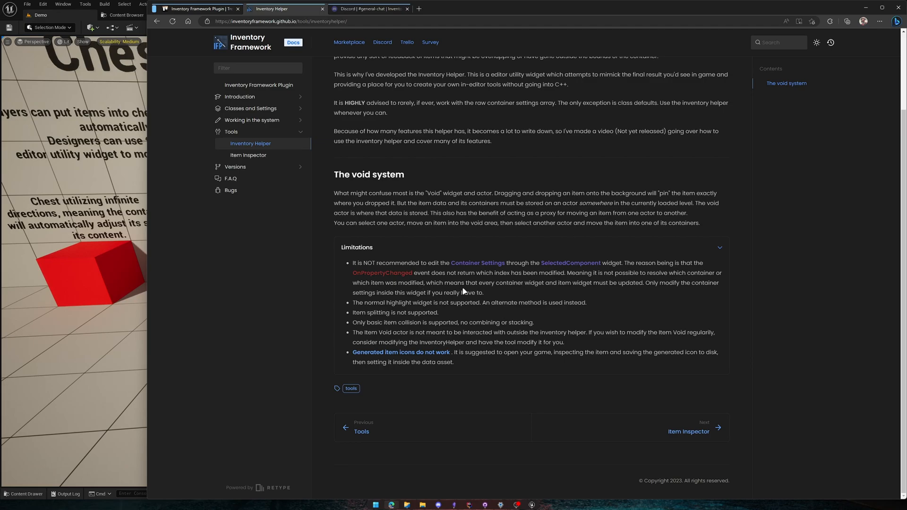
{"action": "mouse_move", "coordinate": [591, 290]}
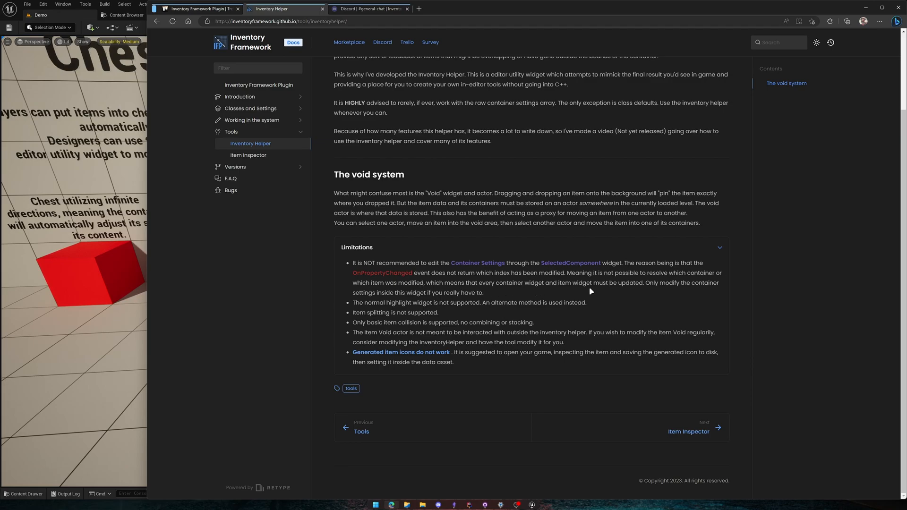
{"action": "mouse_move", "coordinate": [656, 292]}
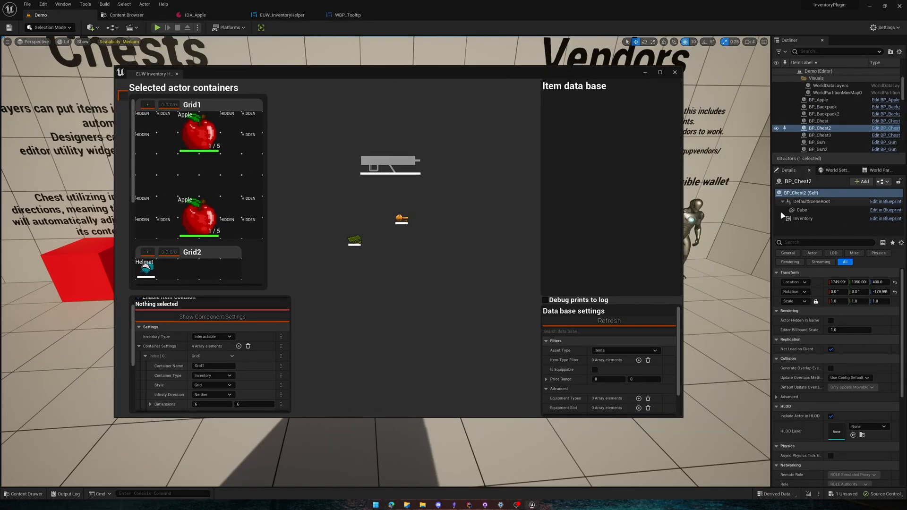
Show BP_Chest2's Inventory component container settings beside the helper window
{"action": "left_click", "coordinate": [803, 218]}
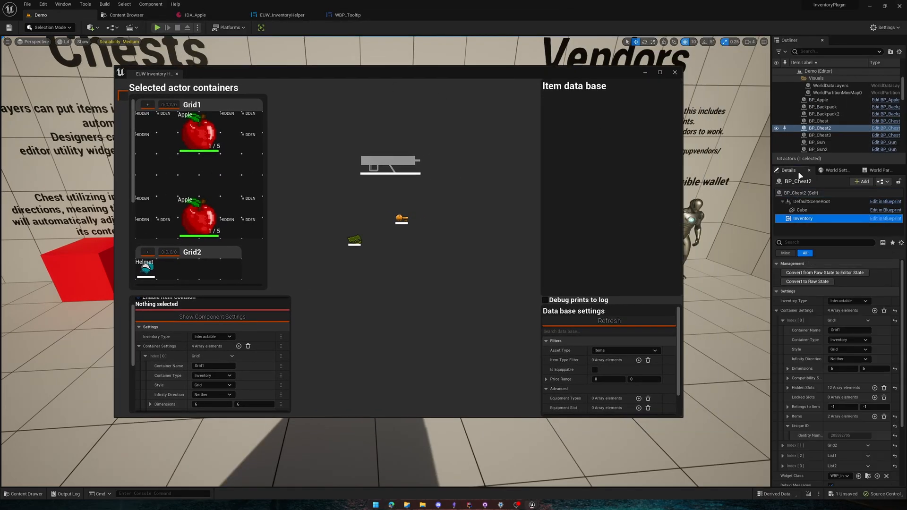
{"action": "mouse_move", "coordinate": [802, 218]}
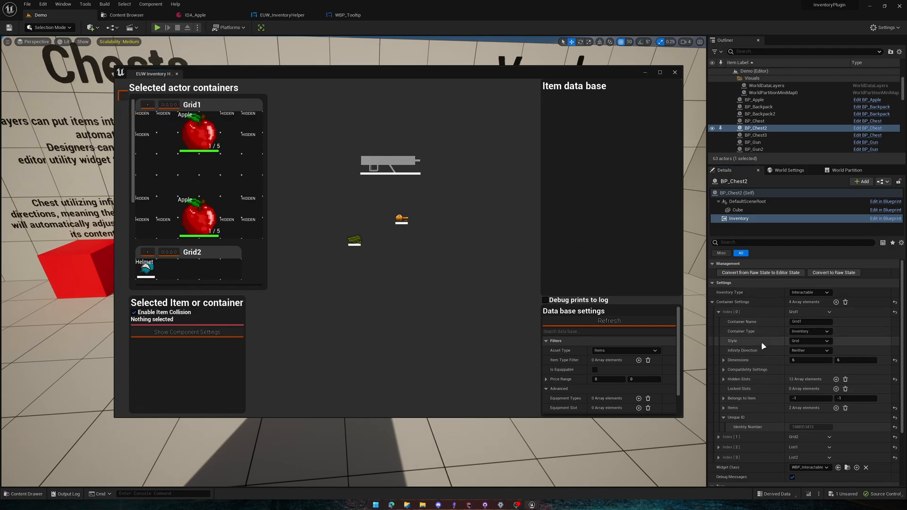
{"action": "mouse_move", "coordinate": [859, 360]}
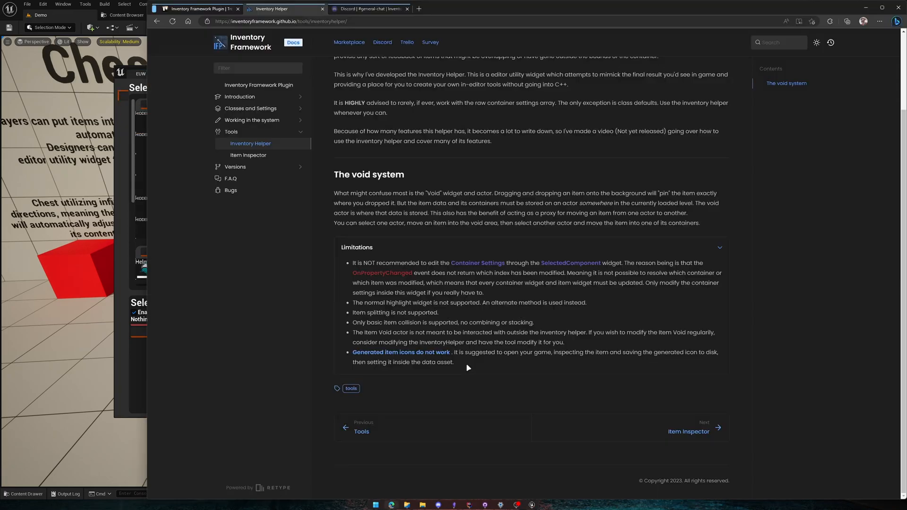
Scroll back up over the Limitations notes before returning to the helper
{"action": "scroll", "scroll_direction": "up", "scroll_amount": 3}
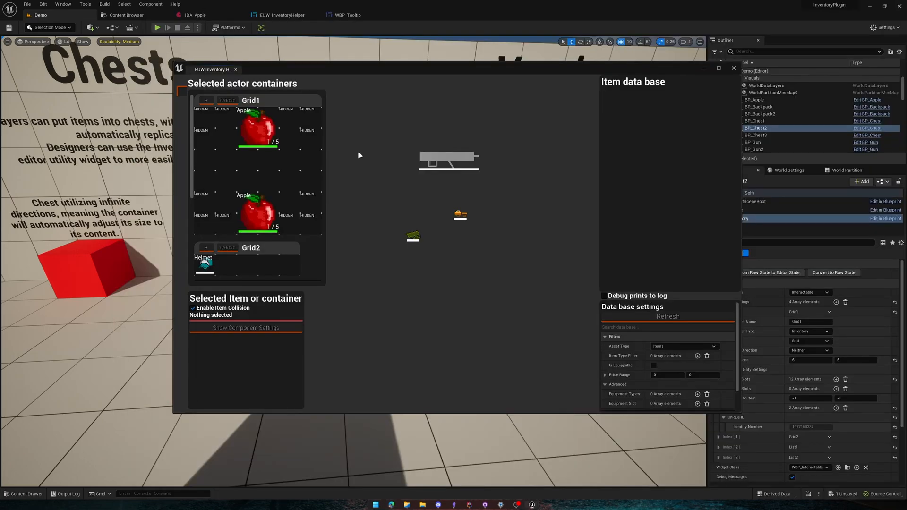
{"action": "mouse_move", "coordinate": [448, 89]}
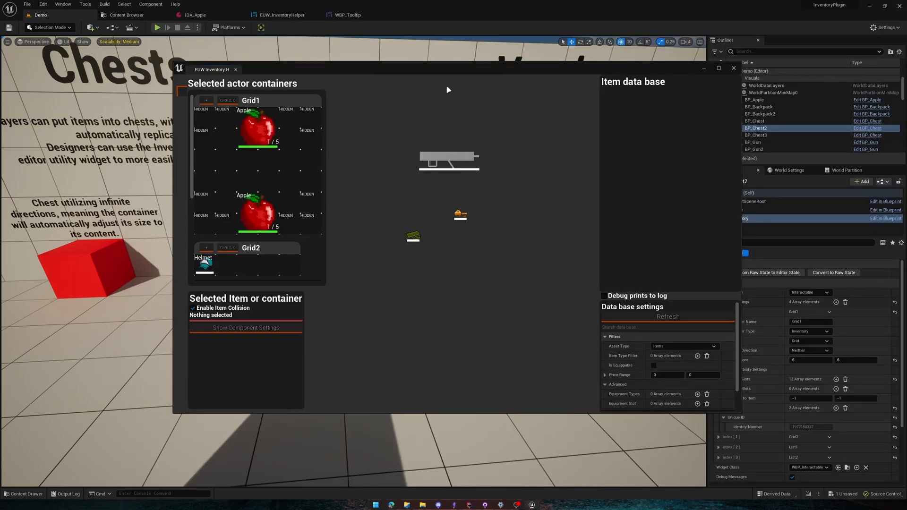